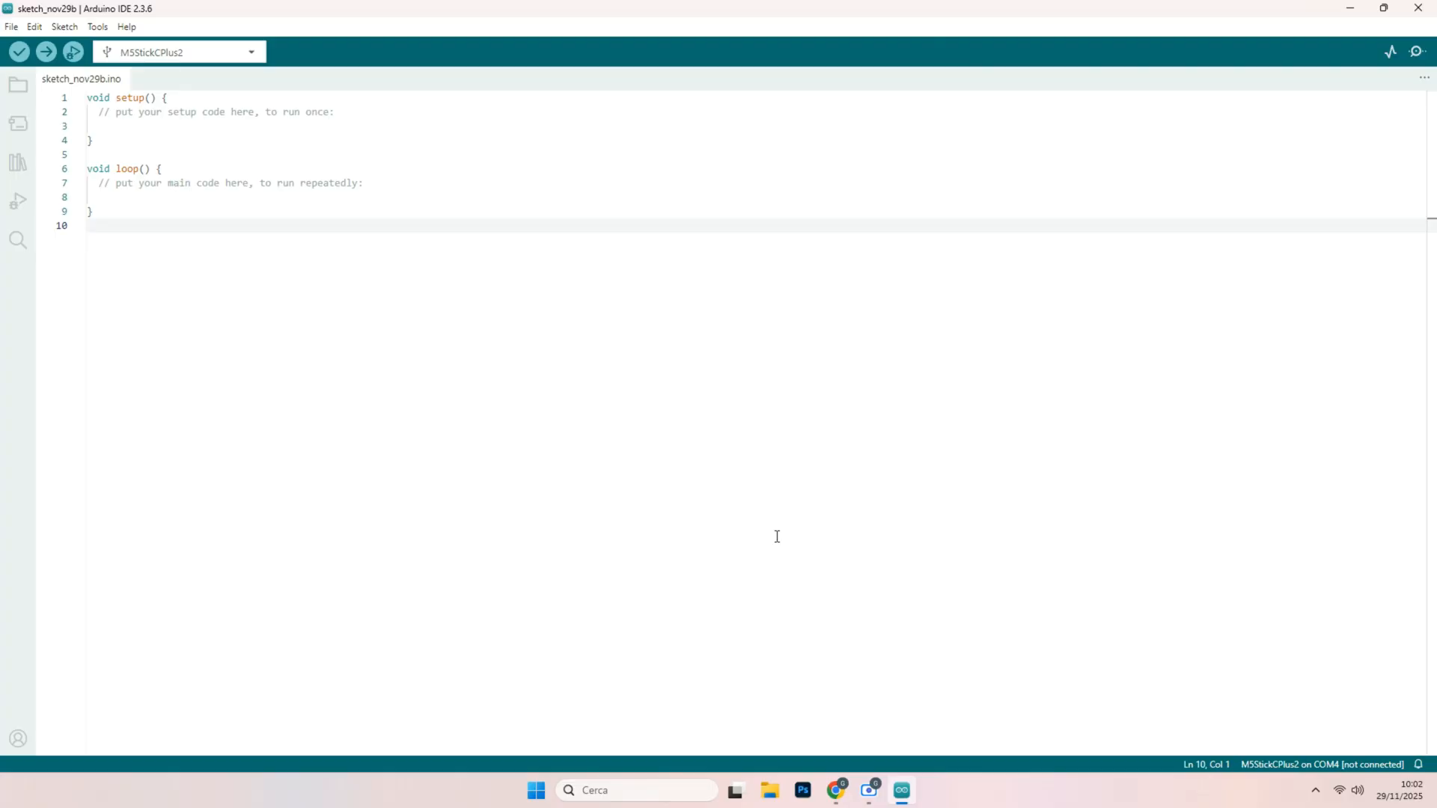
pyautogui.moveTo(172, 19)
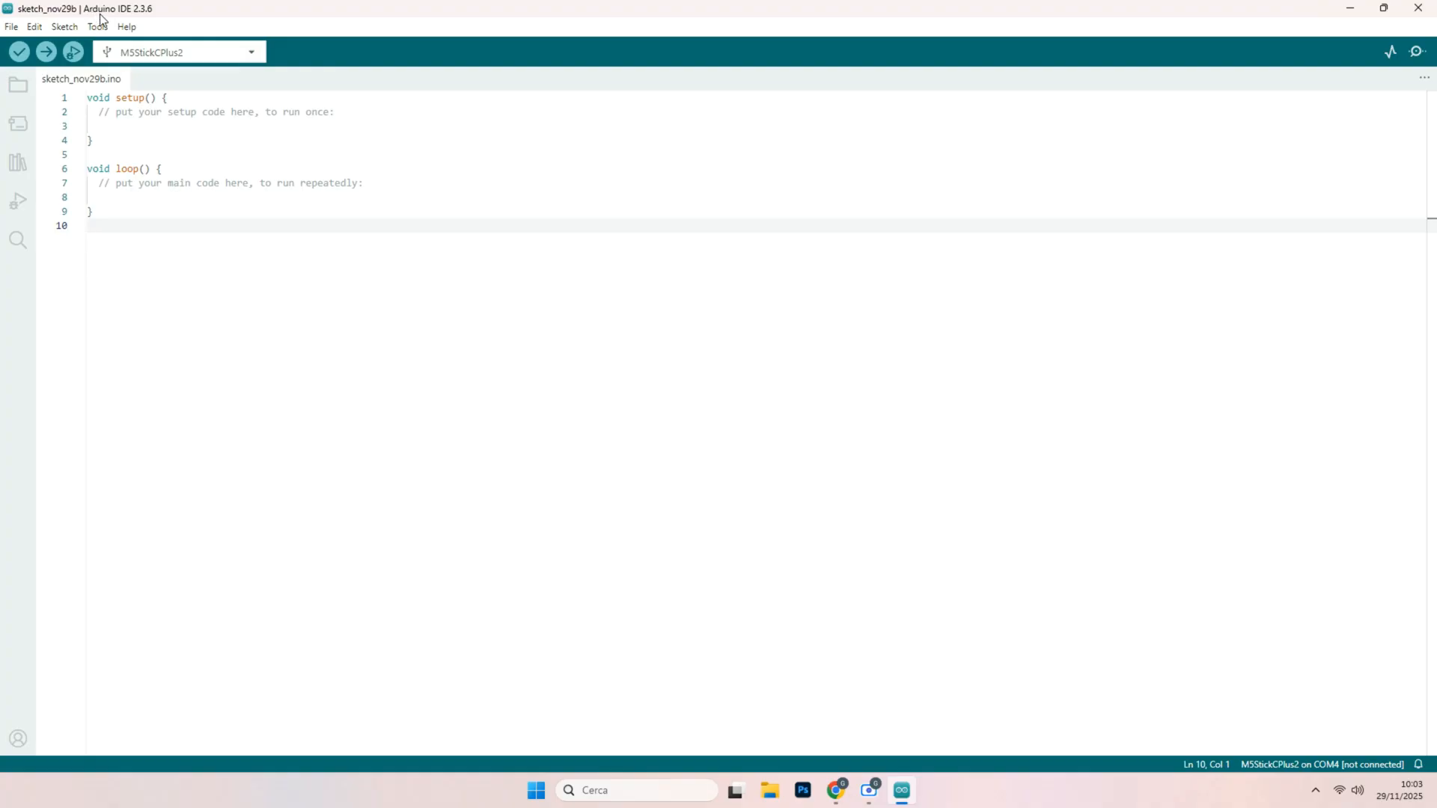
pyautogui.moveTo(833, 789)
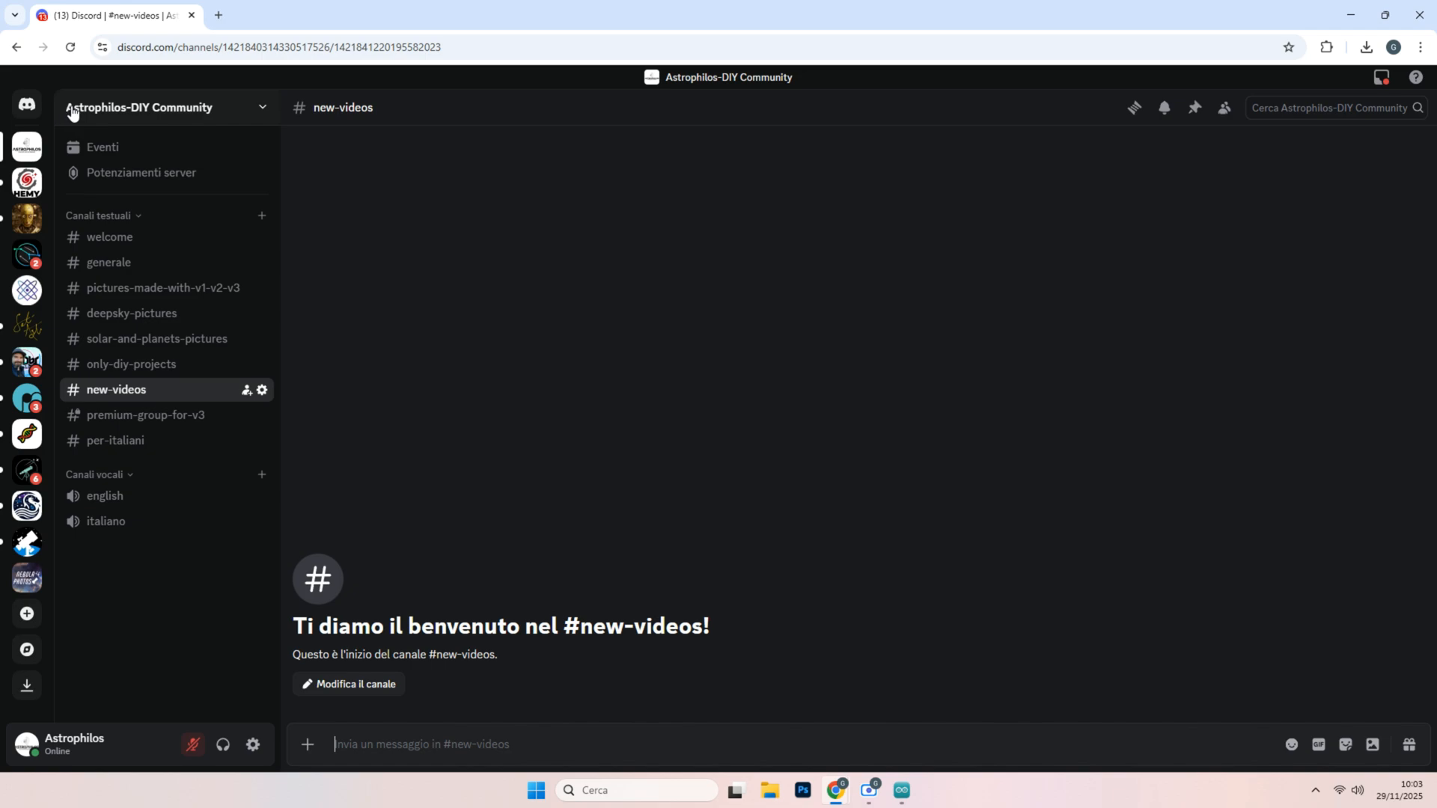
pyautogui.moveTo(90, 396)
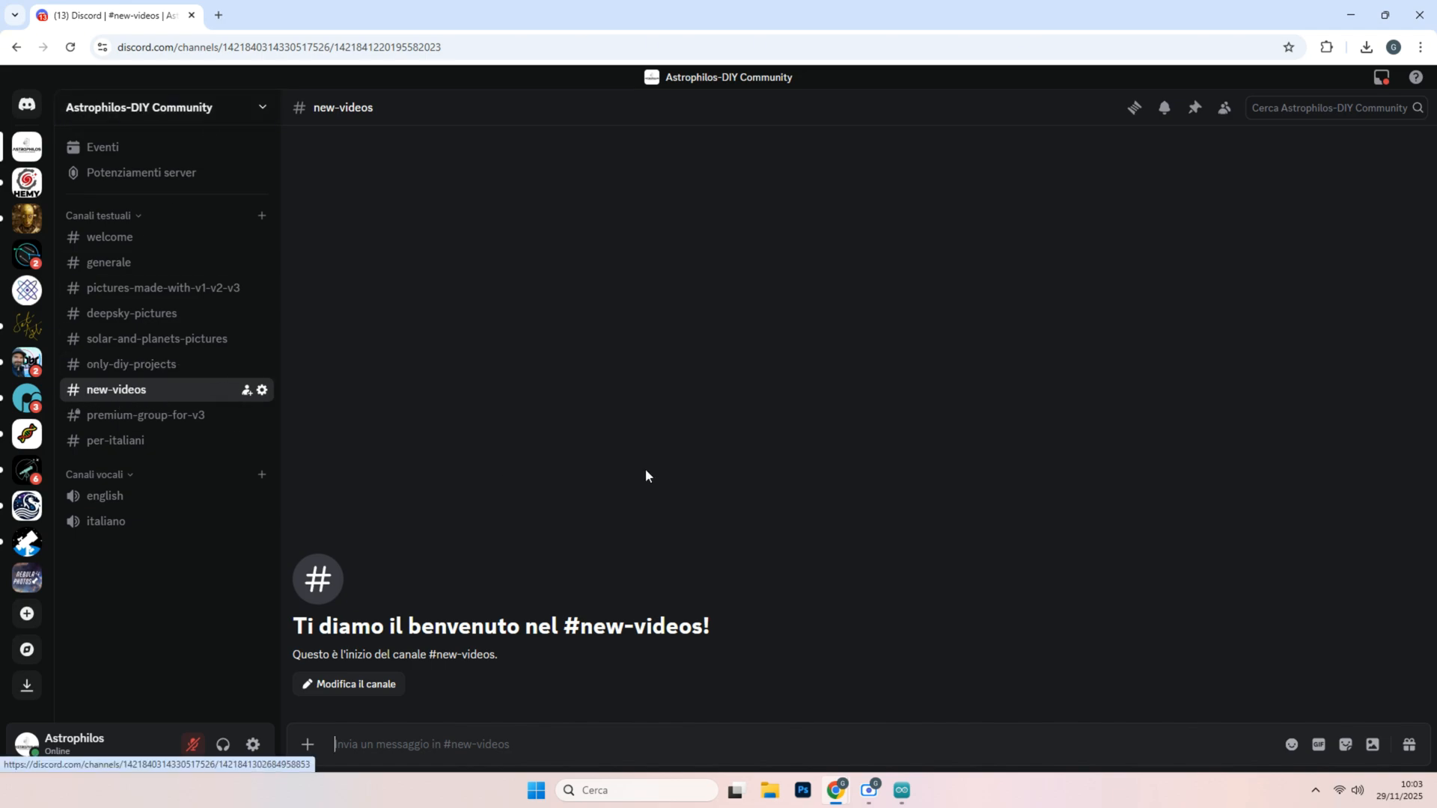
pyautogui.moveTo(610, 509)
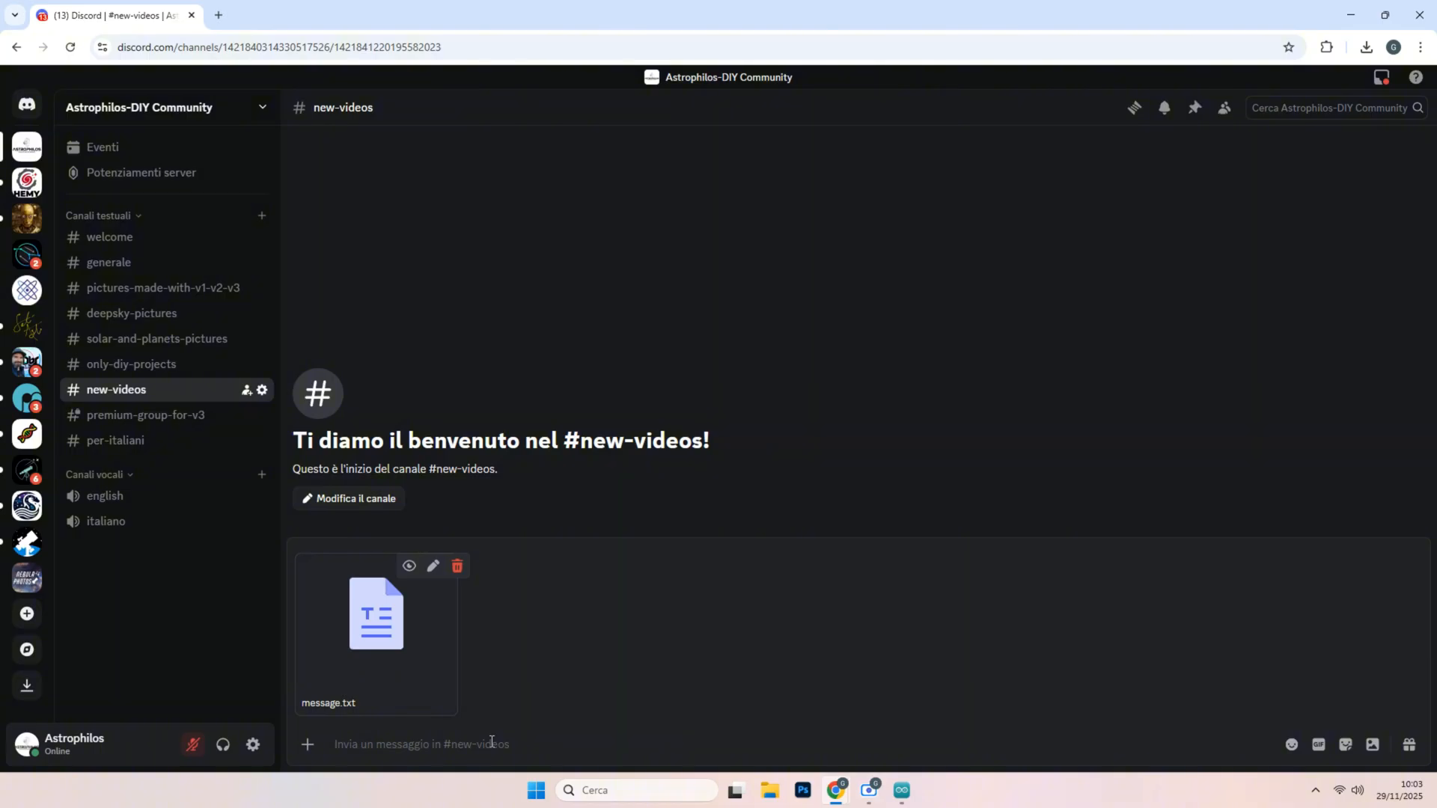
pyautogui.moveTo(424, 620)
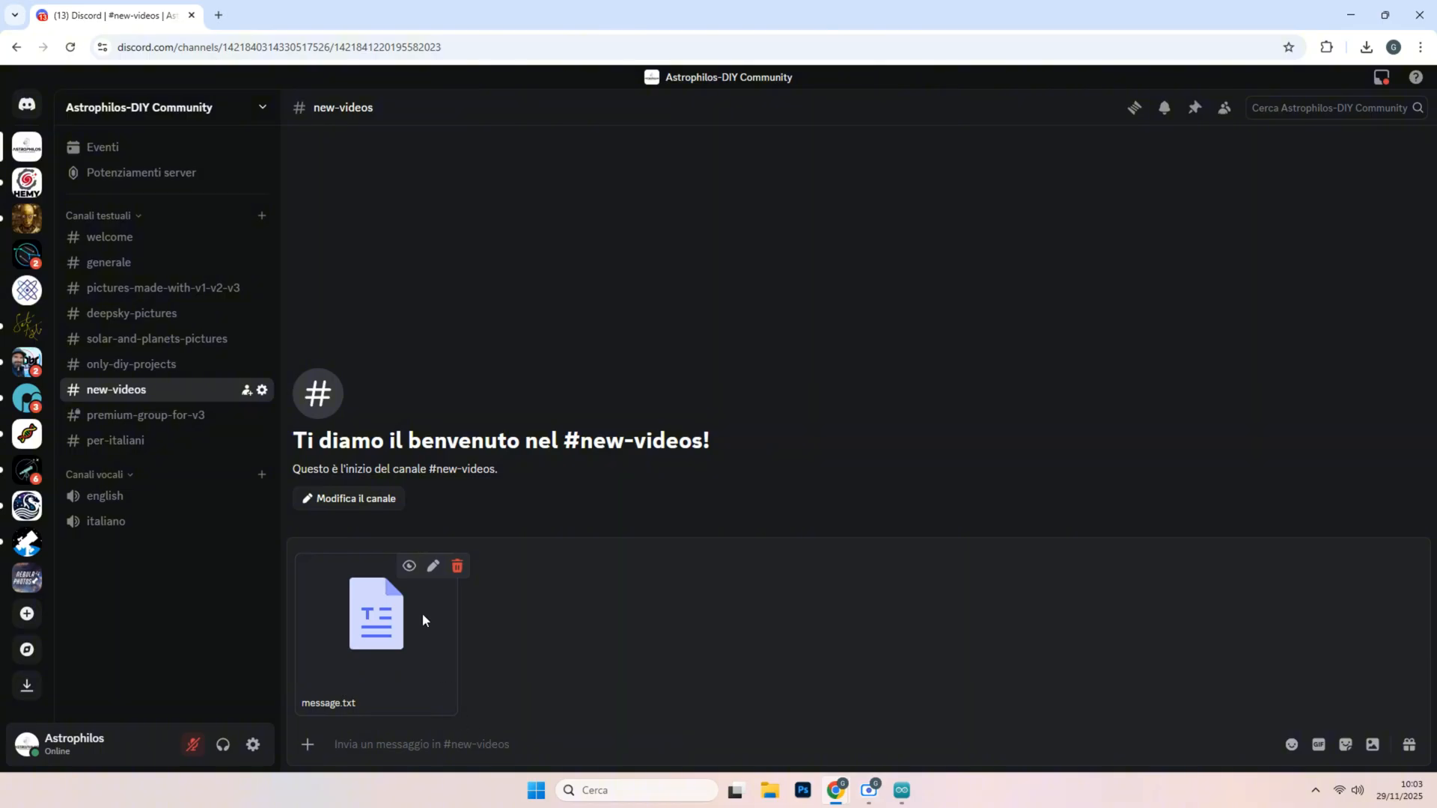
# Step: Attach message.txt to a draft message in Discord's #new-videos channel
pyautogui.click(900, 791)
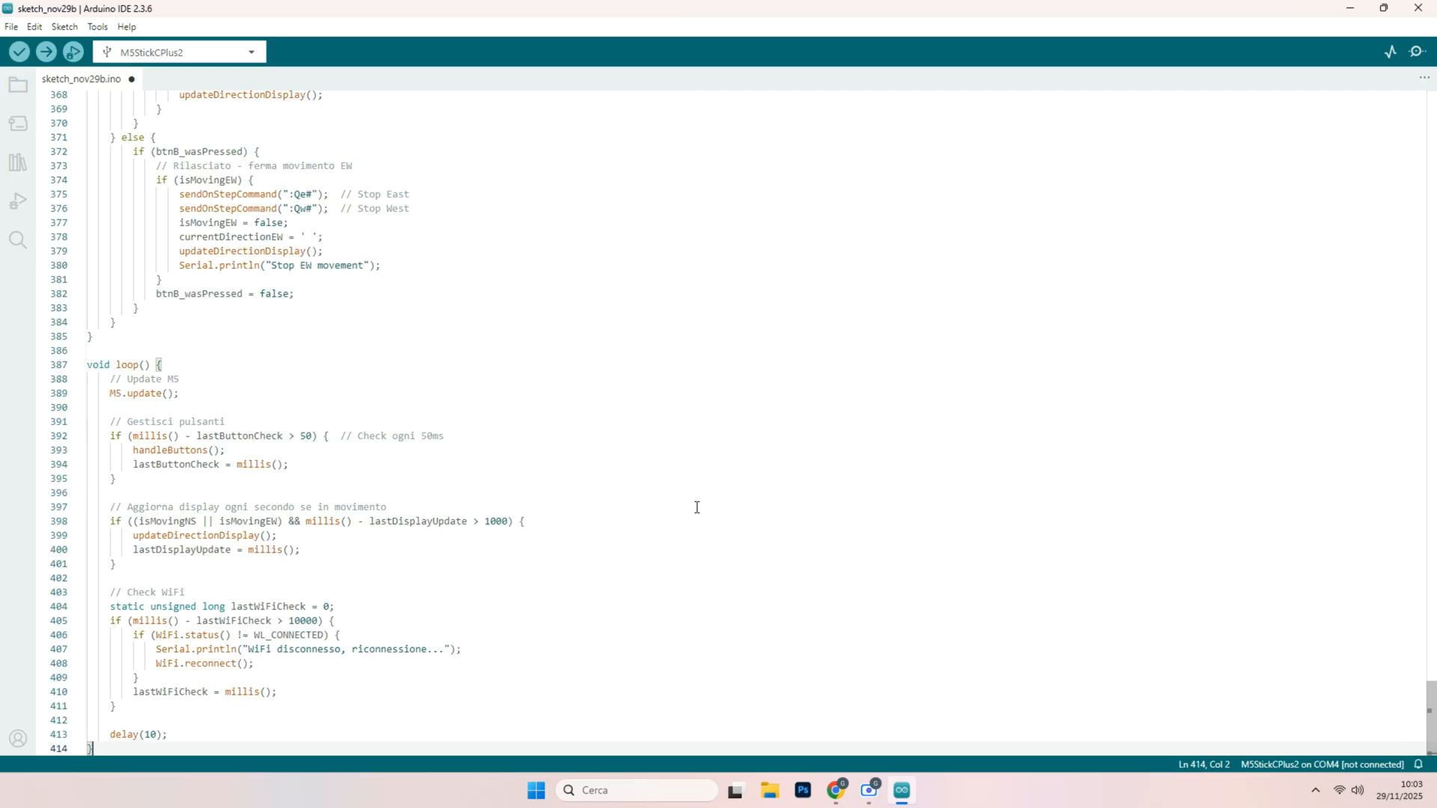
# Step: Replace the blank sketch with the pasted OnStep M5StickC Plus2 button-controller code
pyautogui.click(18, 54)
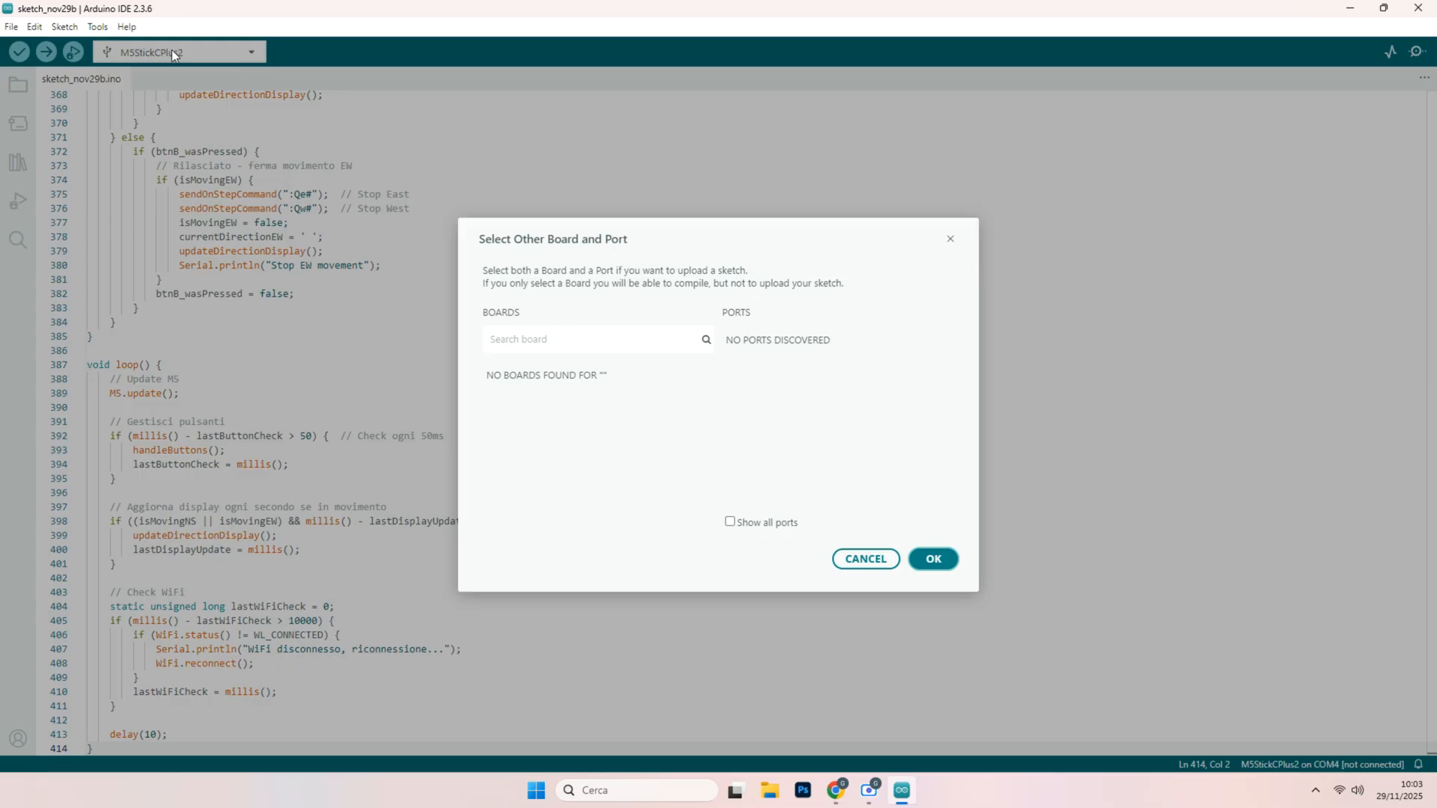
pyautogui.moveTo(538, 303)
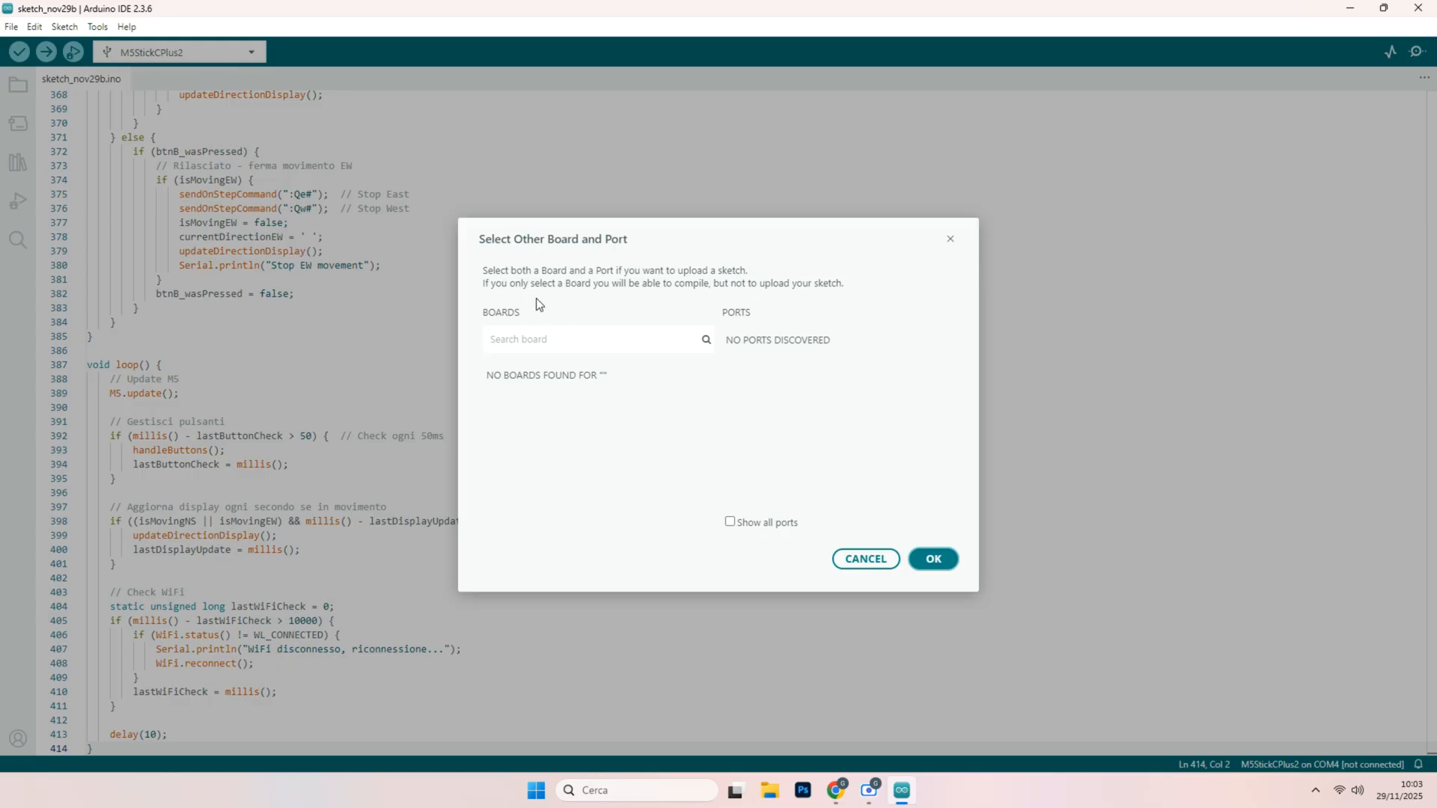
pyautogui.write('m5')
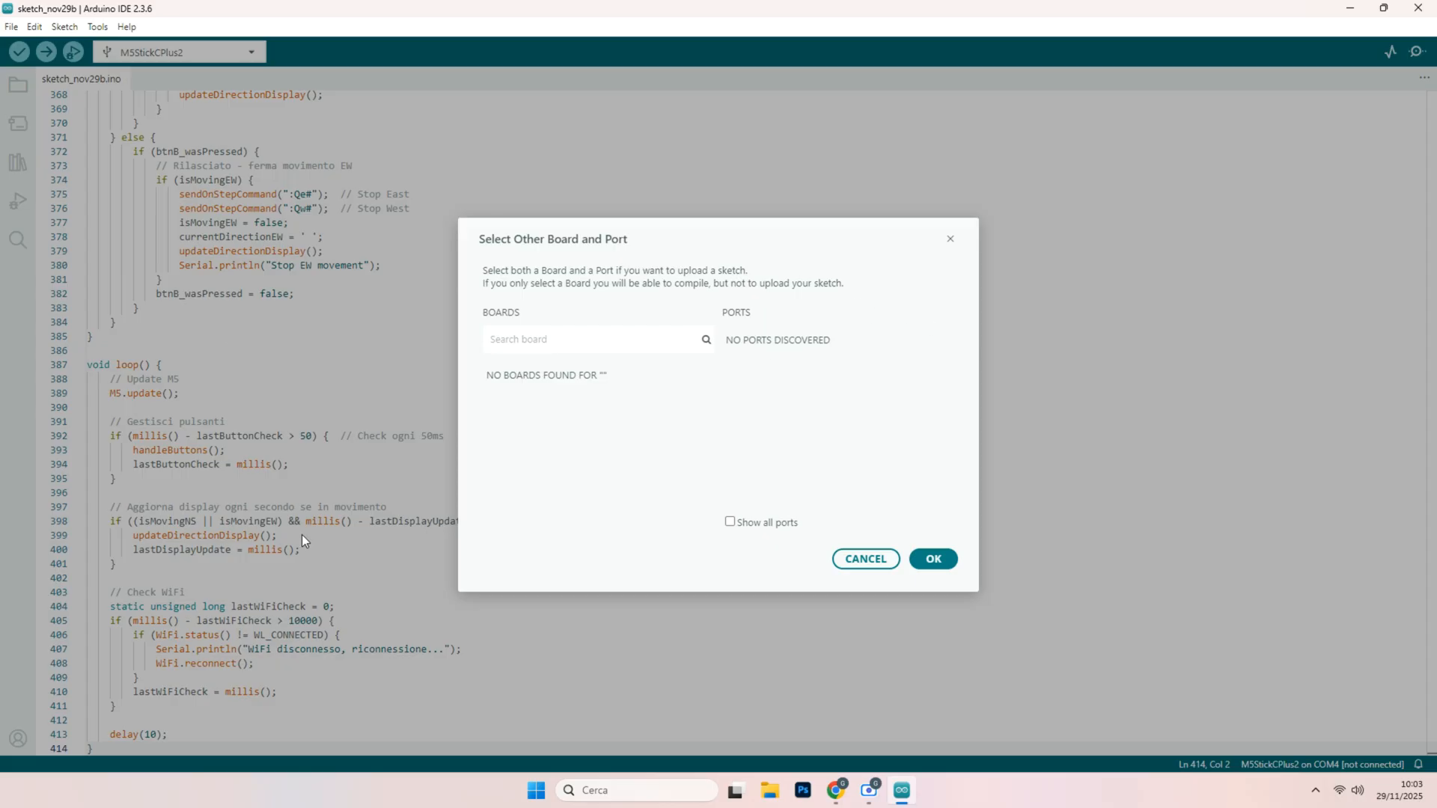
pyautogui.moveTo(744, 348)
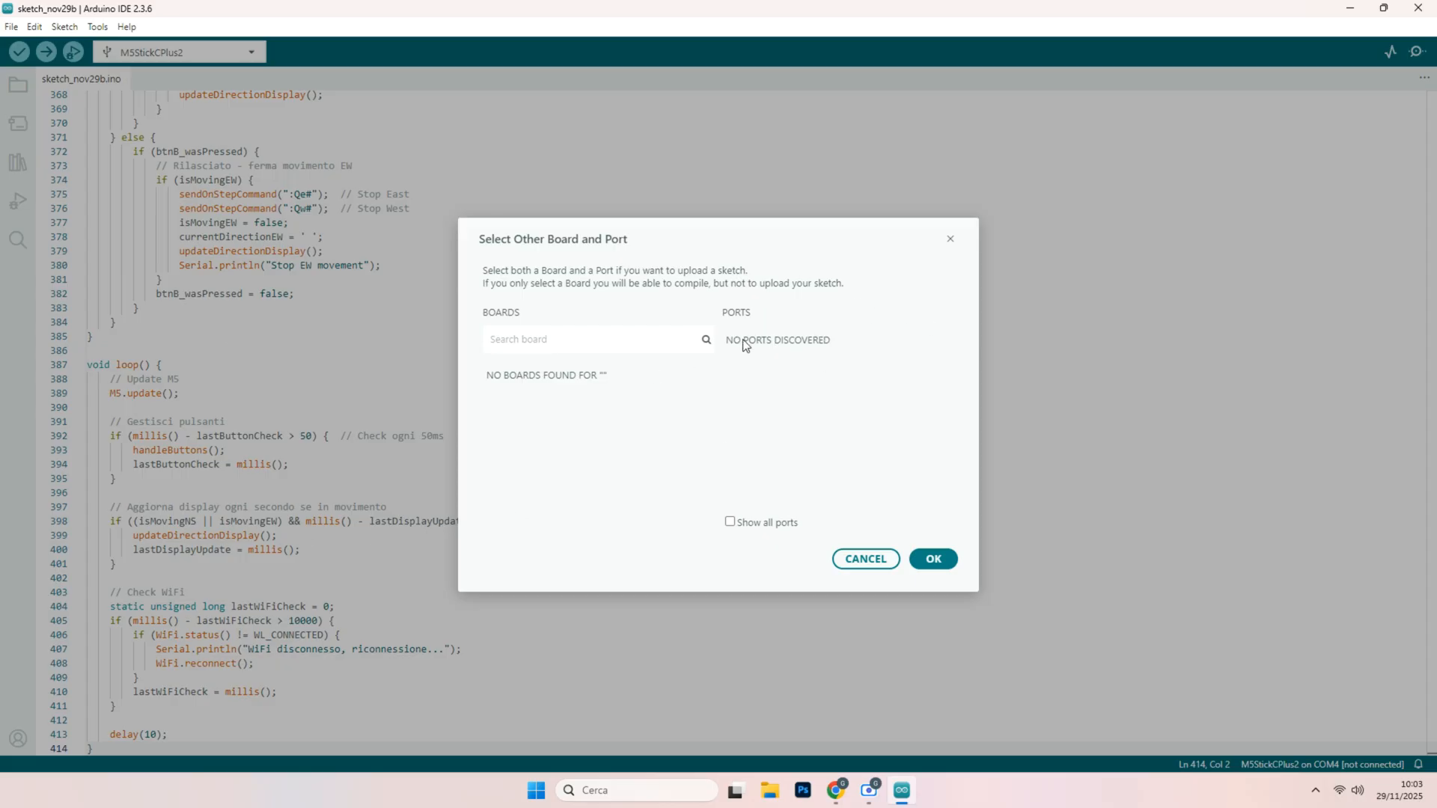
pyautogui.moveTo(751, 349)
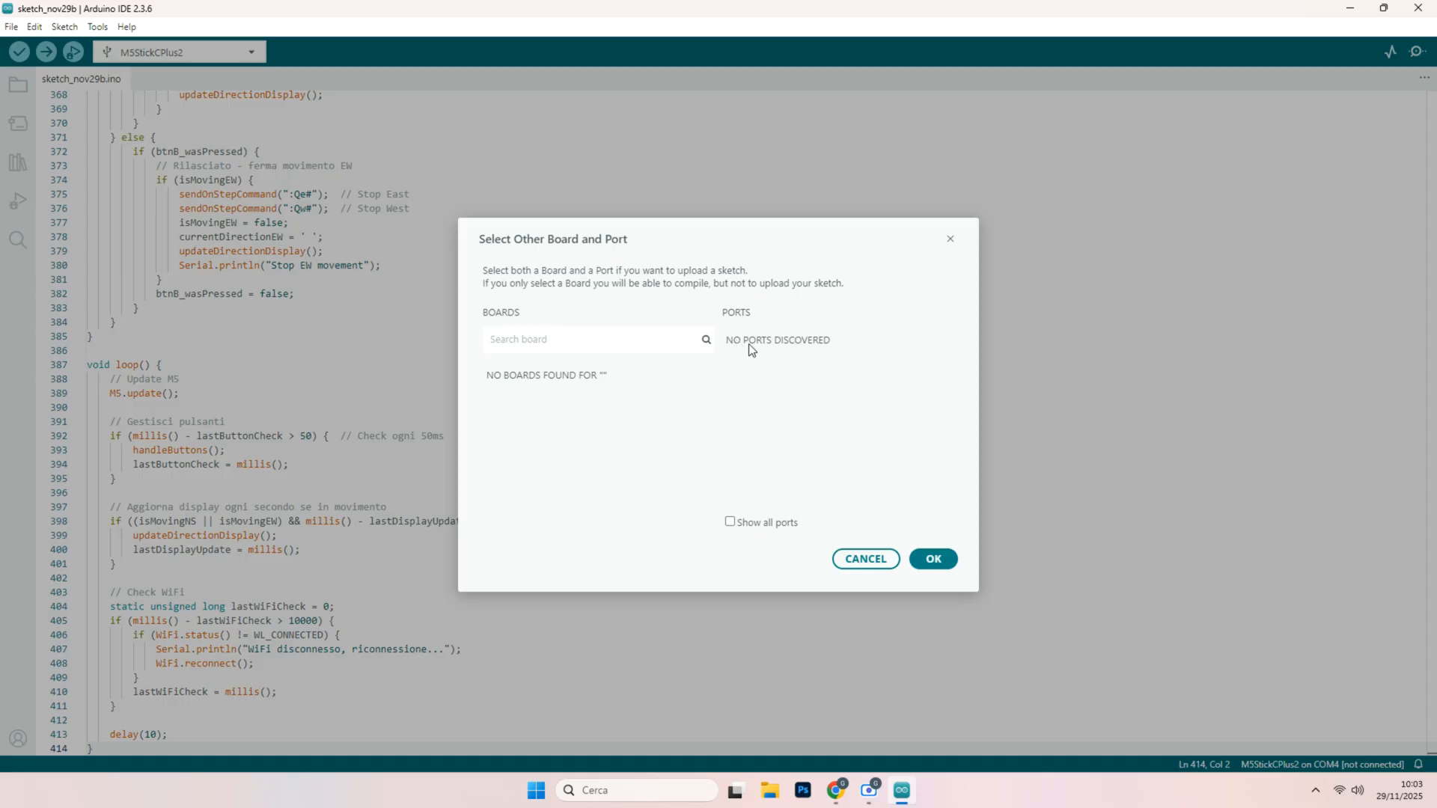
pyautogui.moveTo(934, 411)
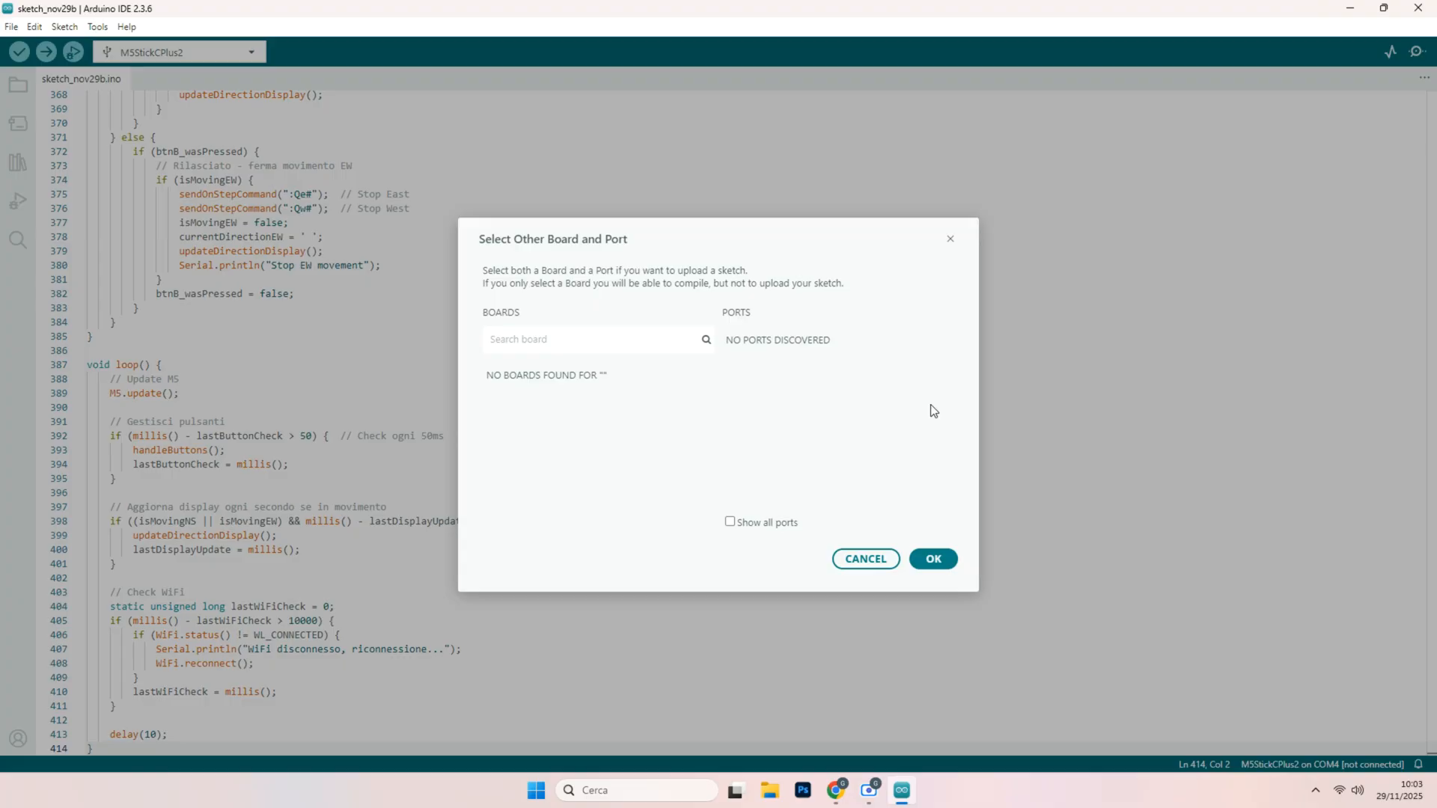
pyautogui.moveTo(848, 341)
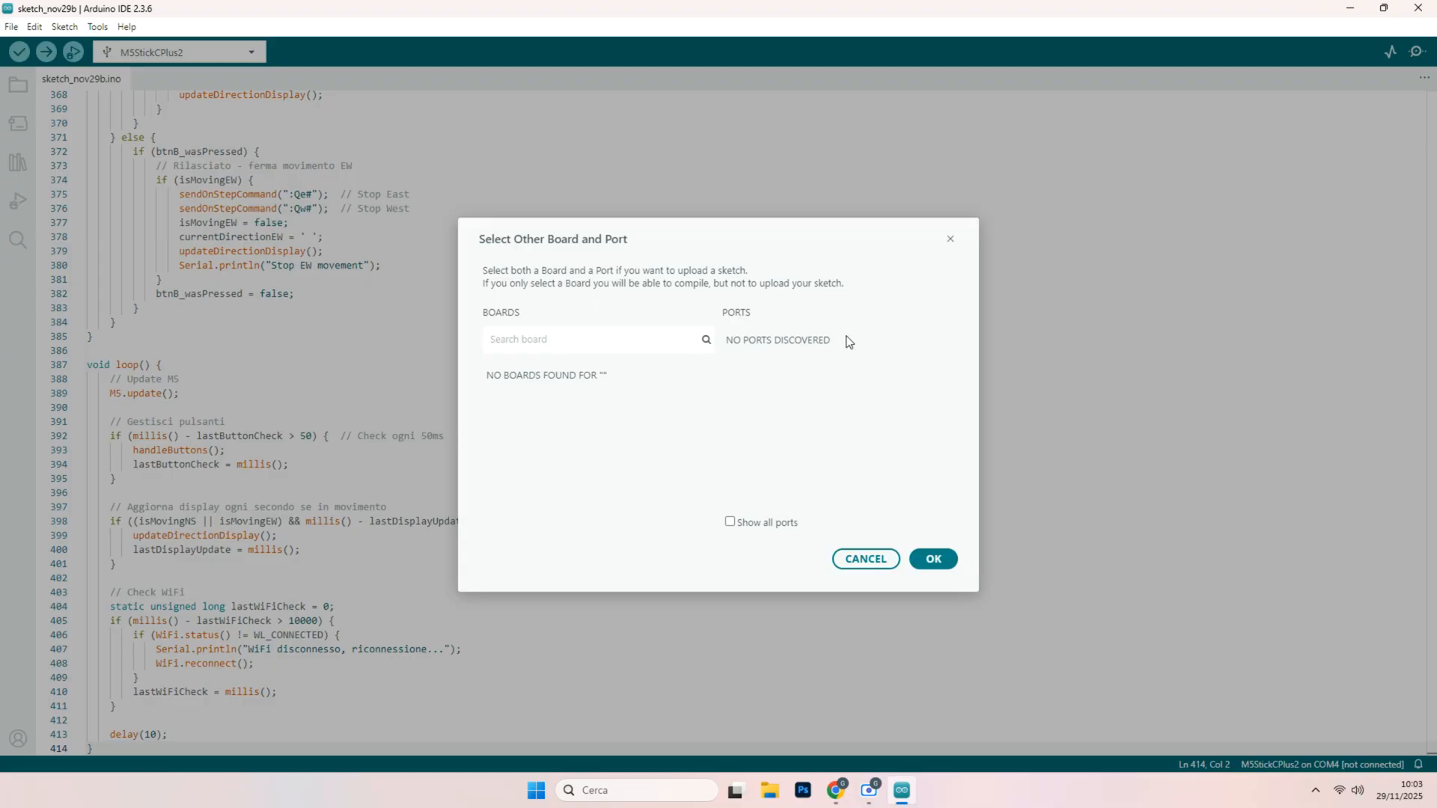
pyautogui.moveTo(984, 250)
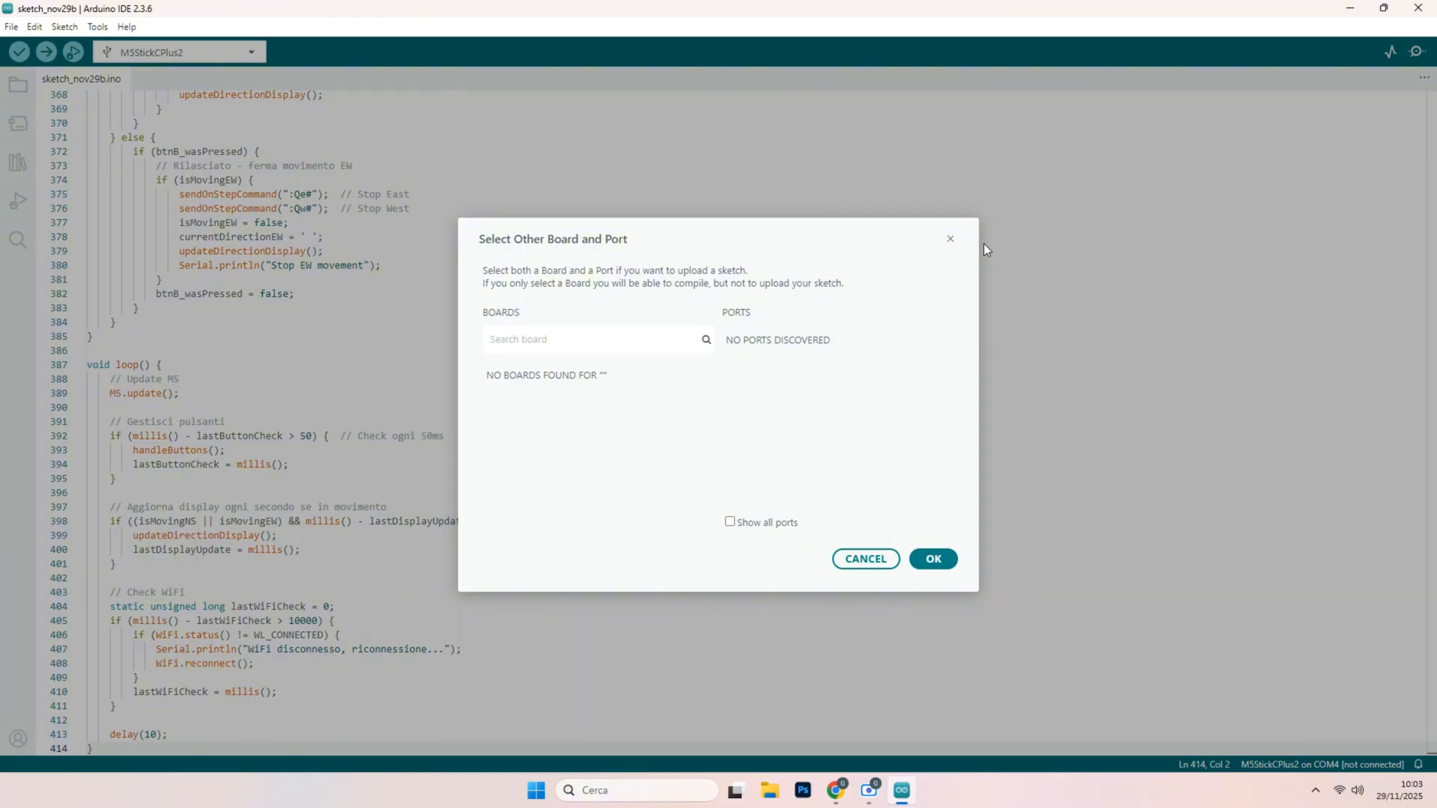
pyautogui.click(950, 239)
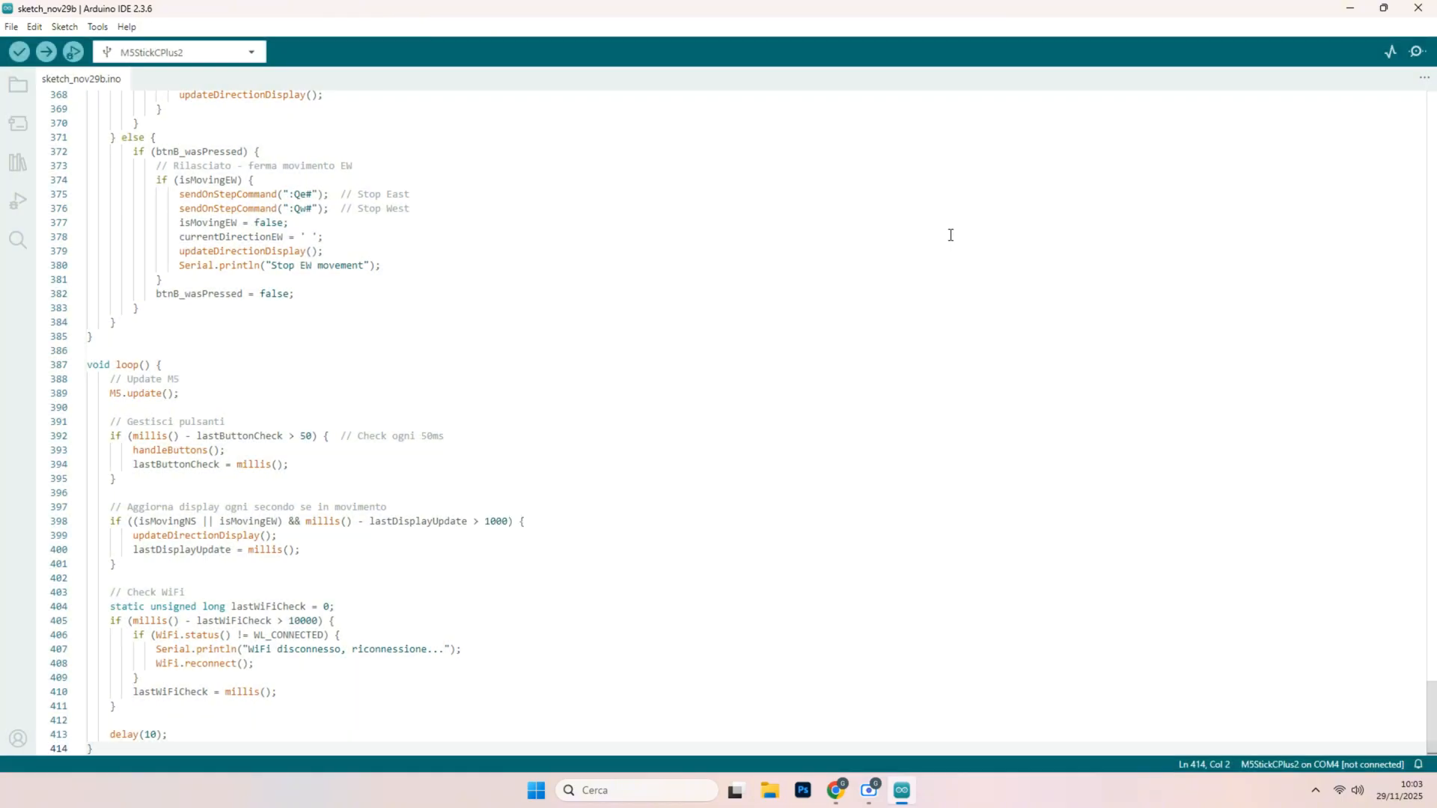
pyautogui.moveTo(828, 398)
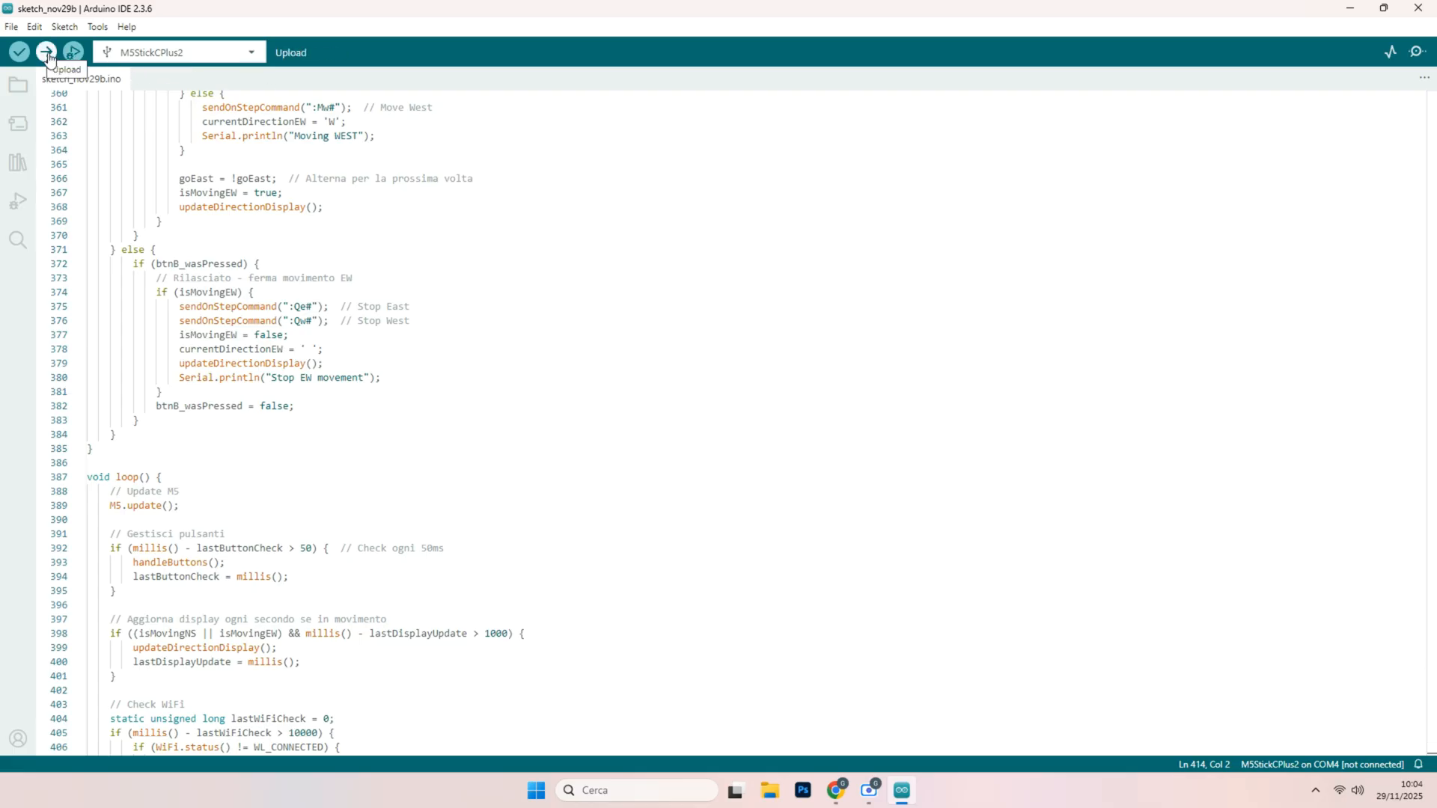
pyautogui.moveTo(1368, 677)
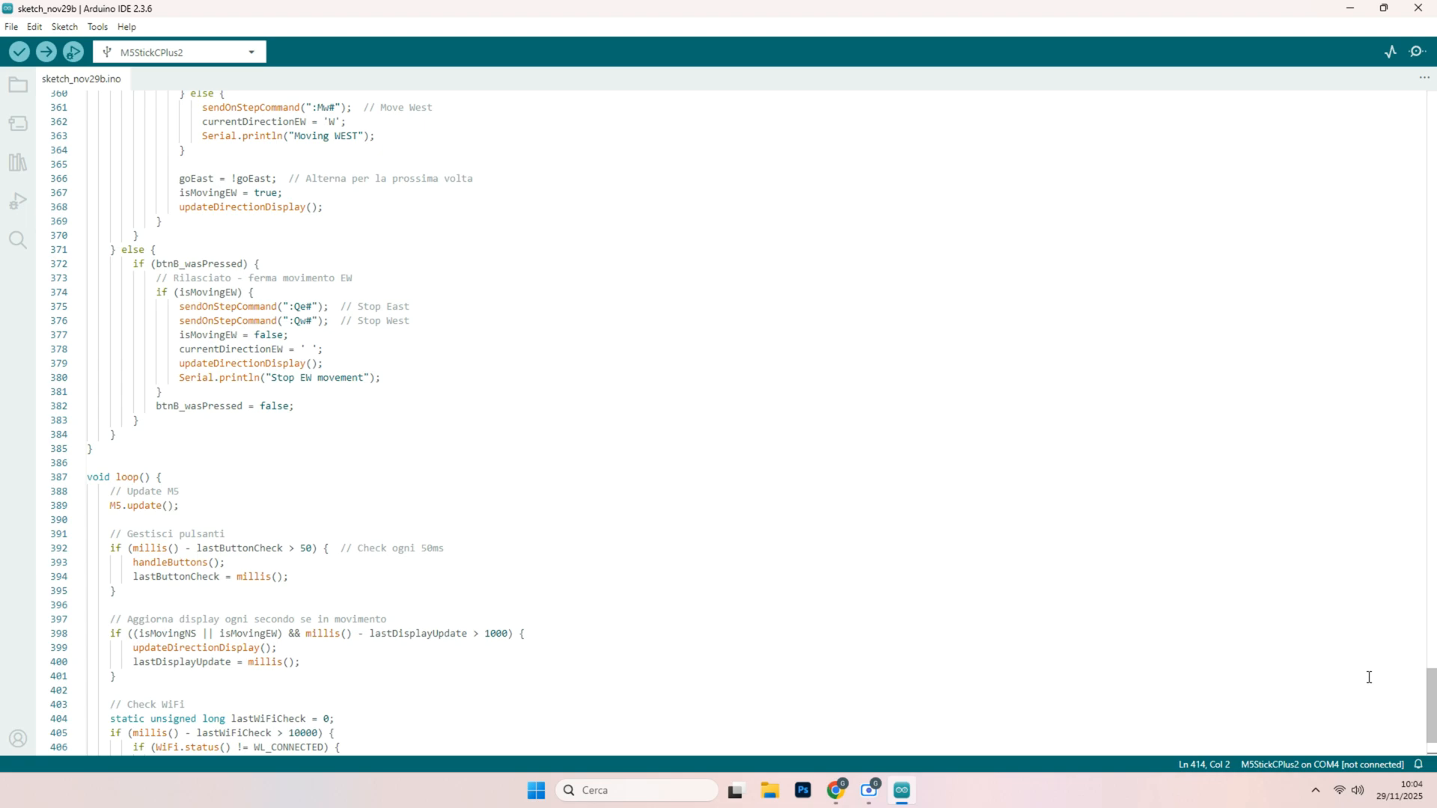
pyautogui.moveTo(1199, 637)
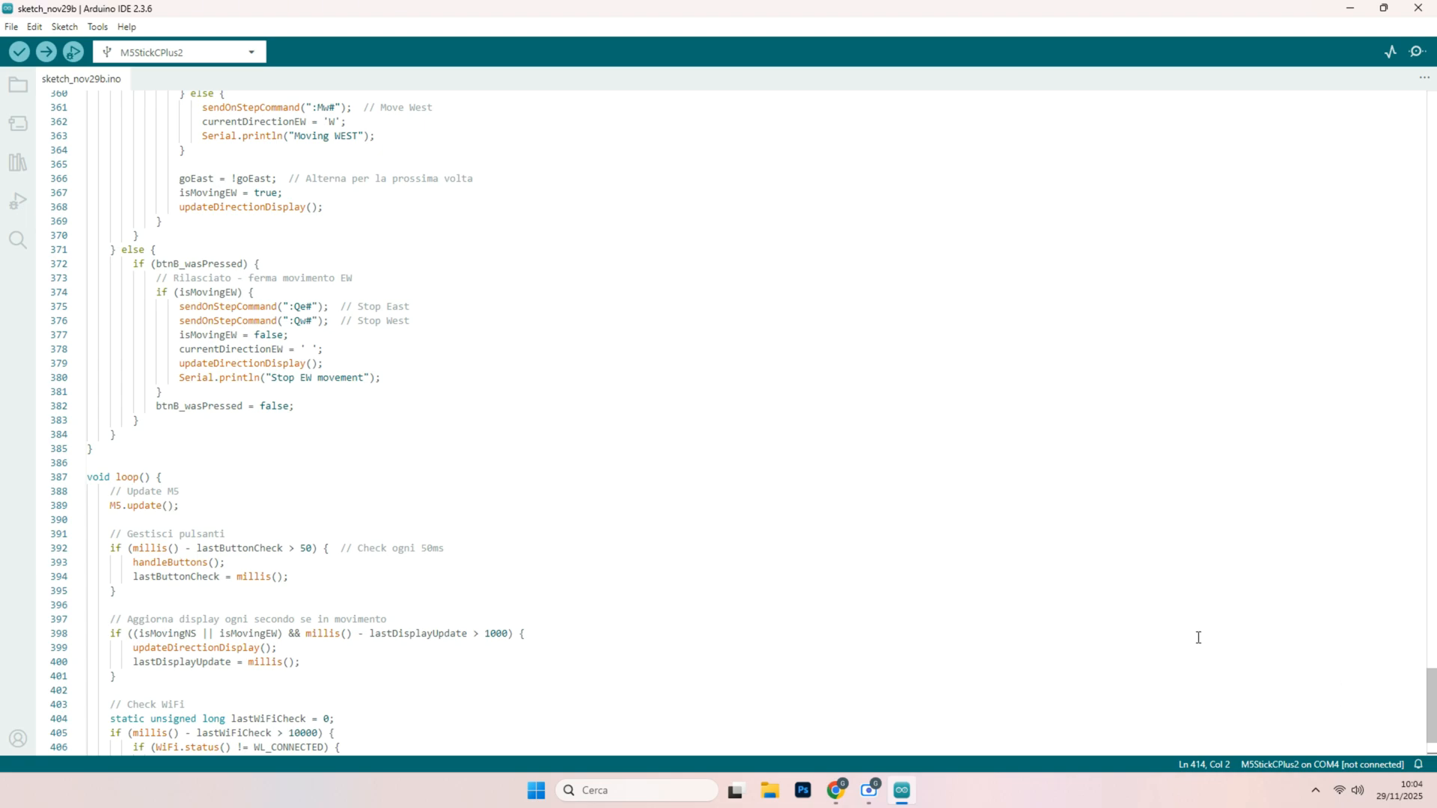
pyautogui.moveTo(1198, 634)
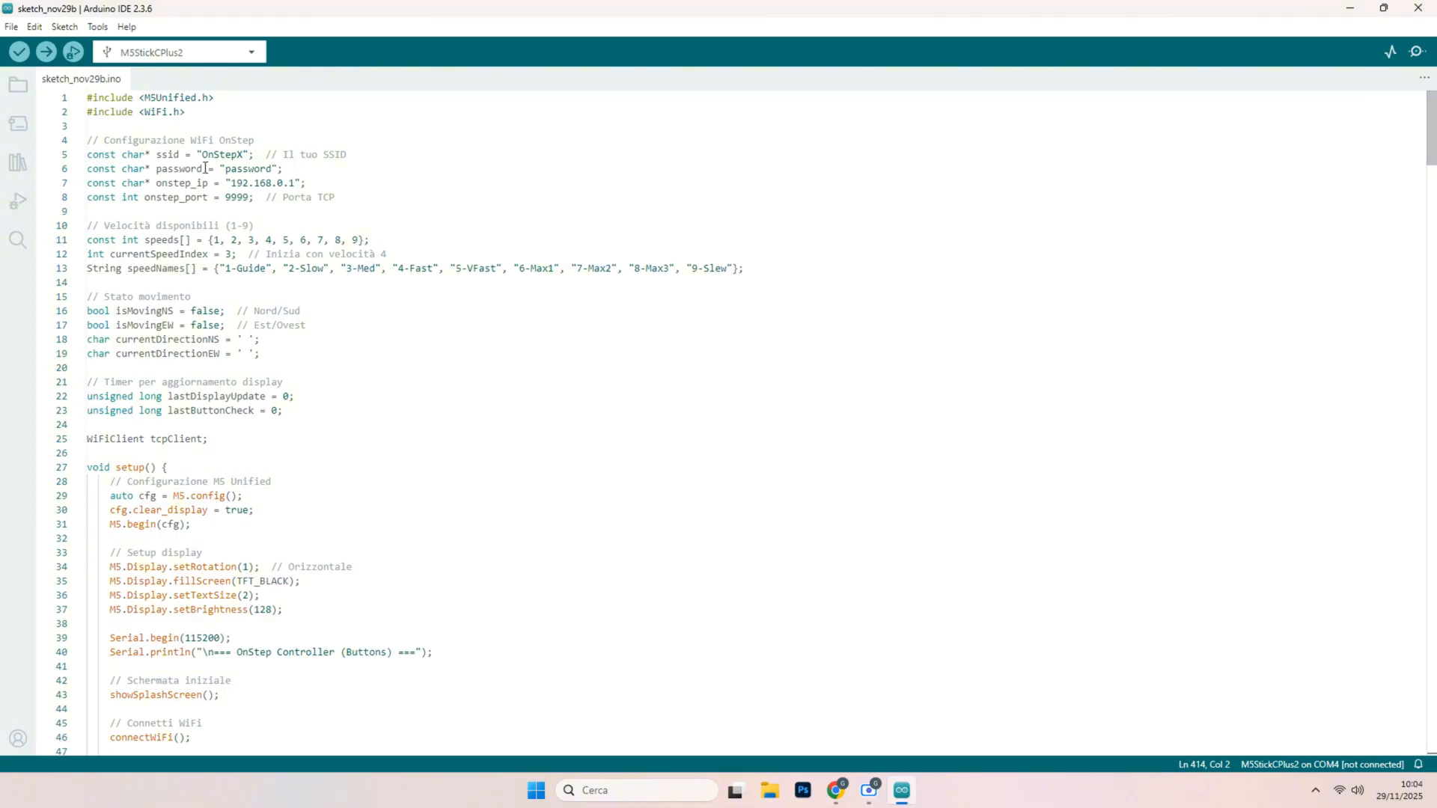
pyautogui.doubleClick(219, 155)
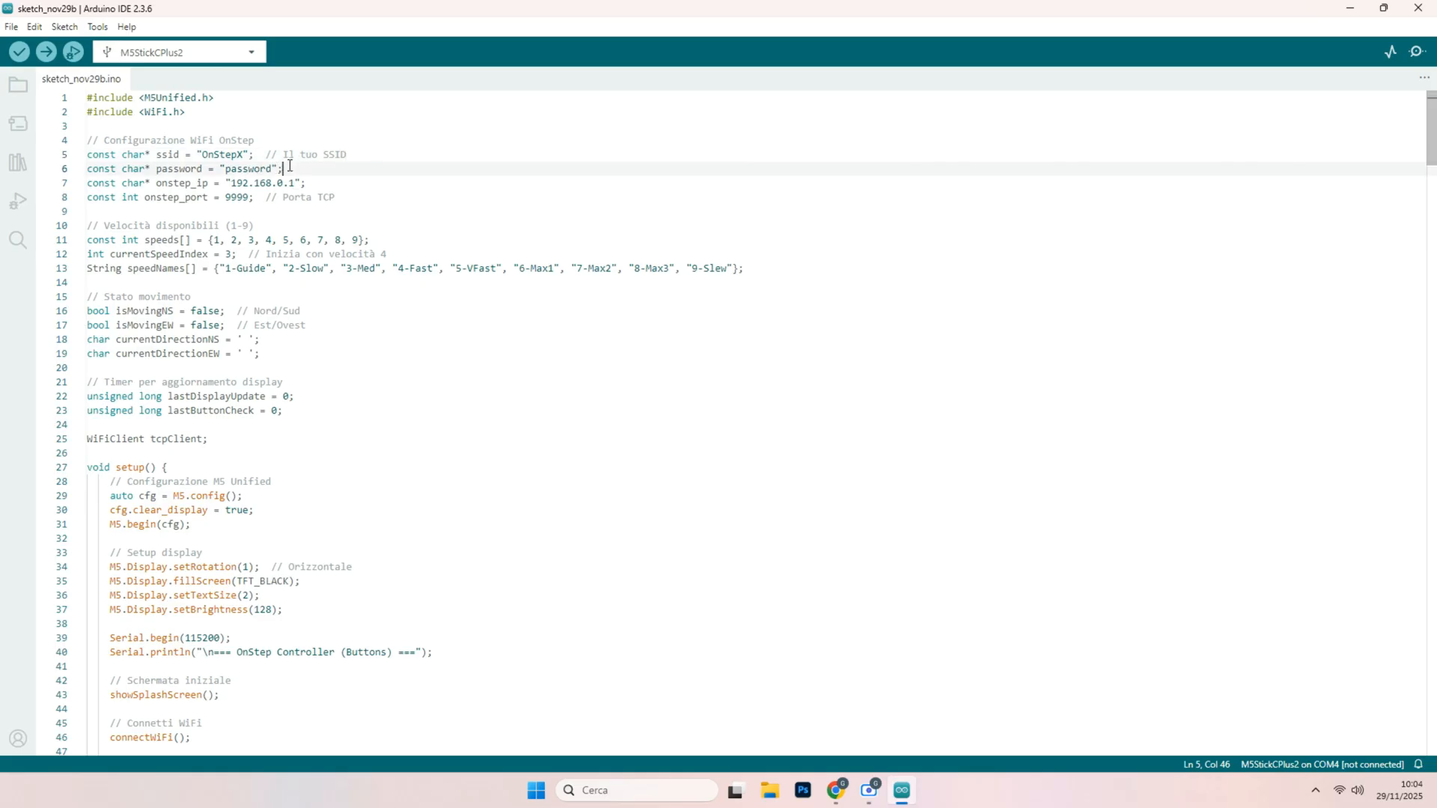
pyautogui.moveTo(284, 169); pyautogui.dragTo(86, 154)
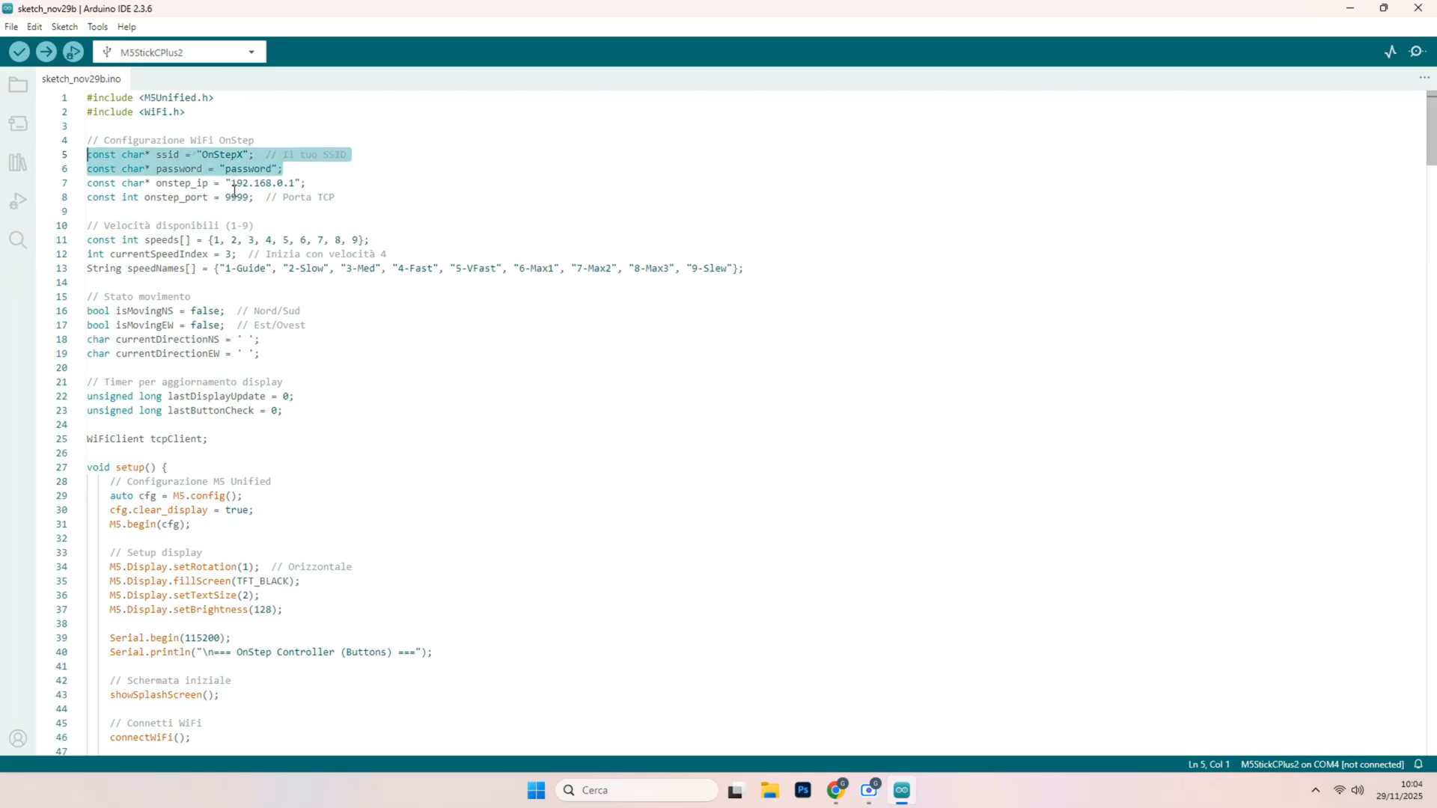
pyautogui.moveTo(367, 332)
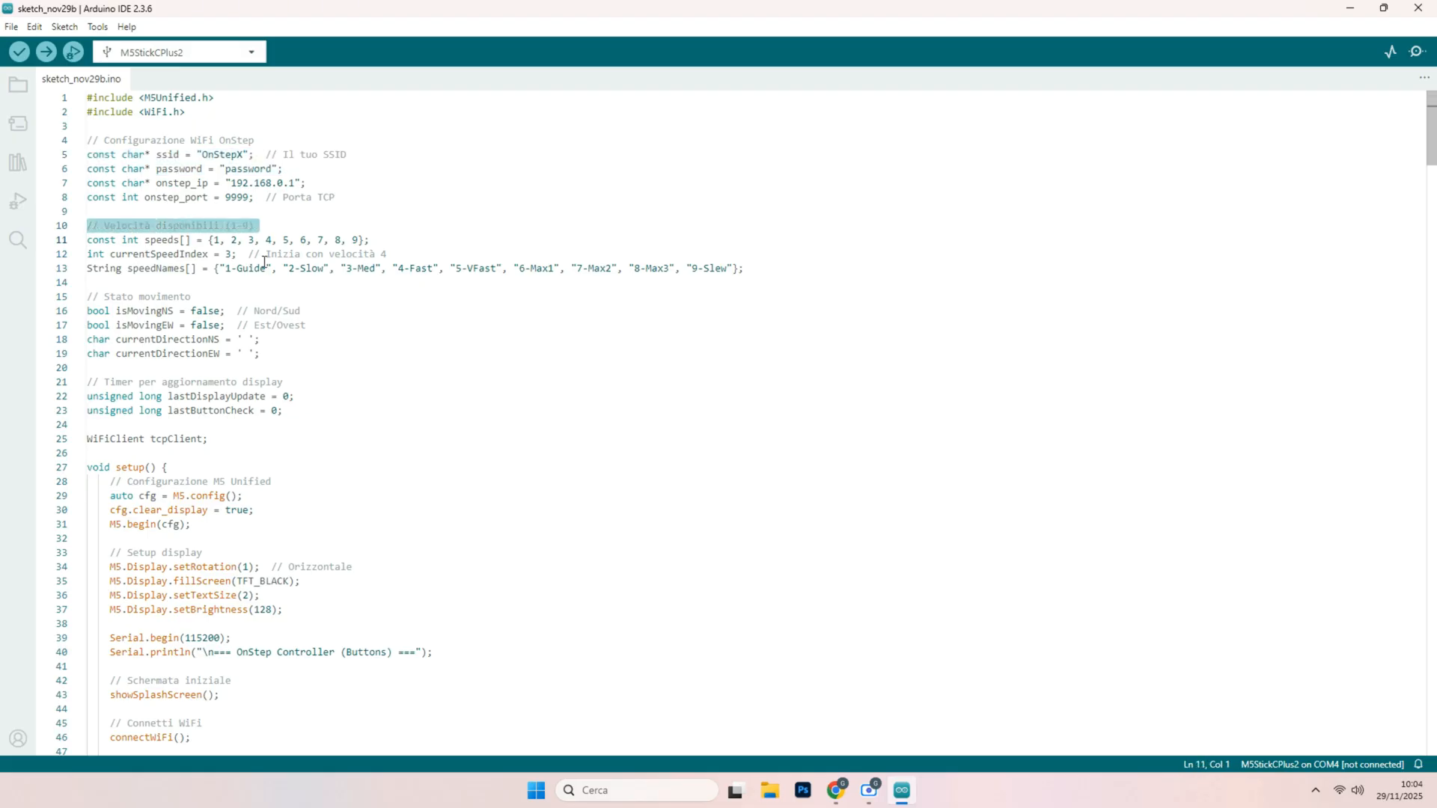
pyautogui.moveTo(397, 395)
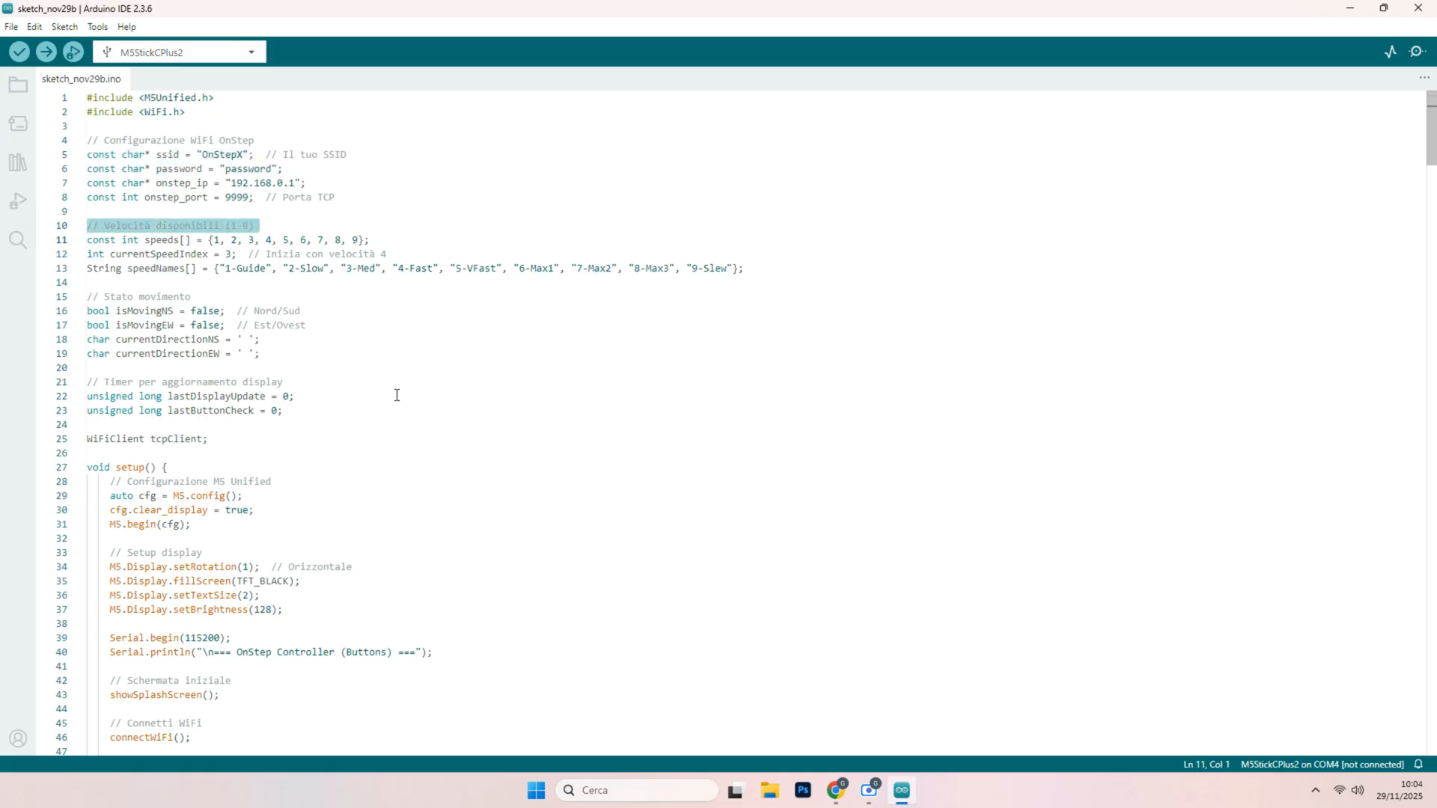
pyautogui.scroll(-3)
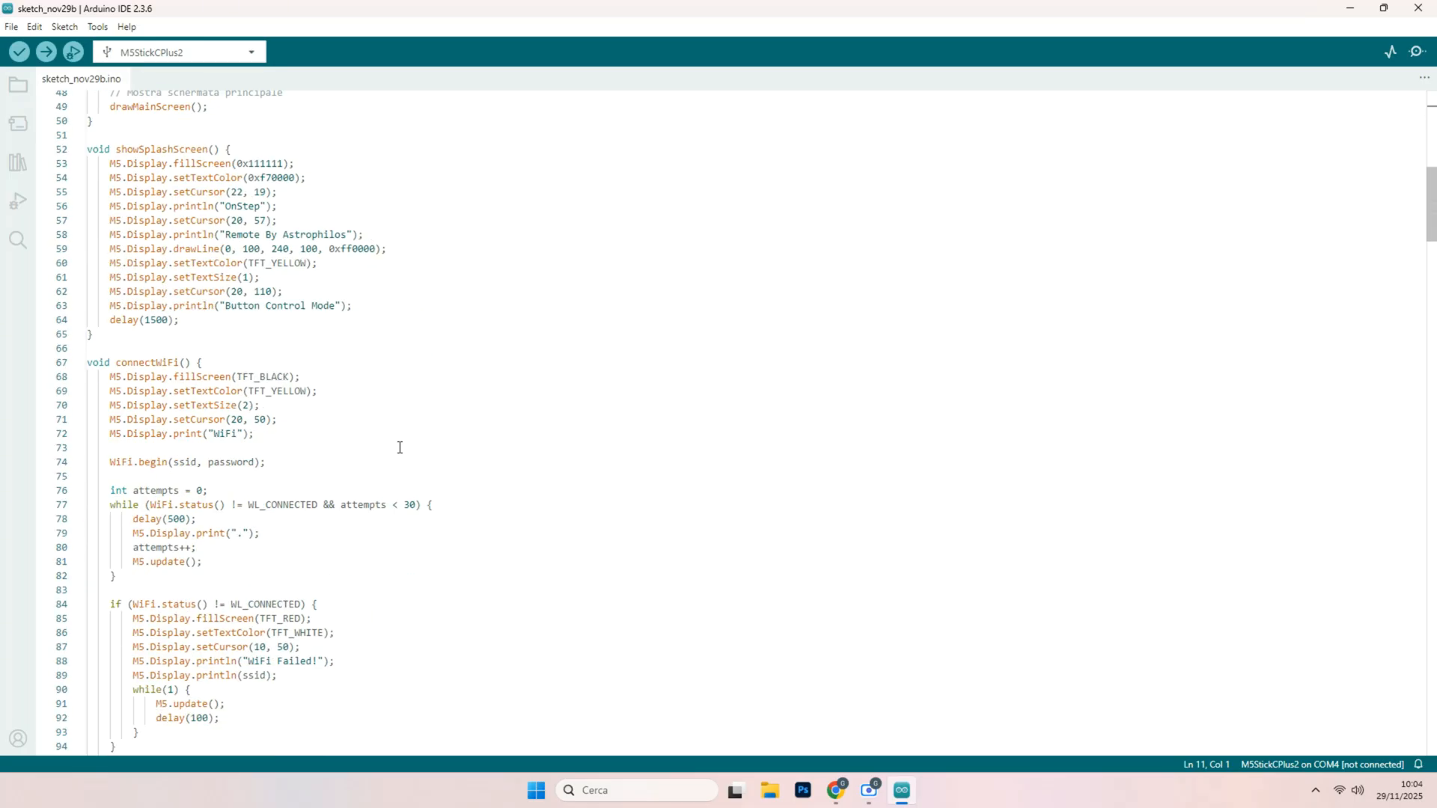
pyautogui.scroll(-3)
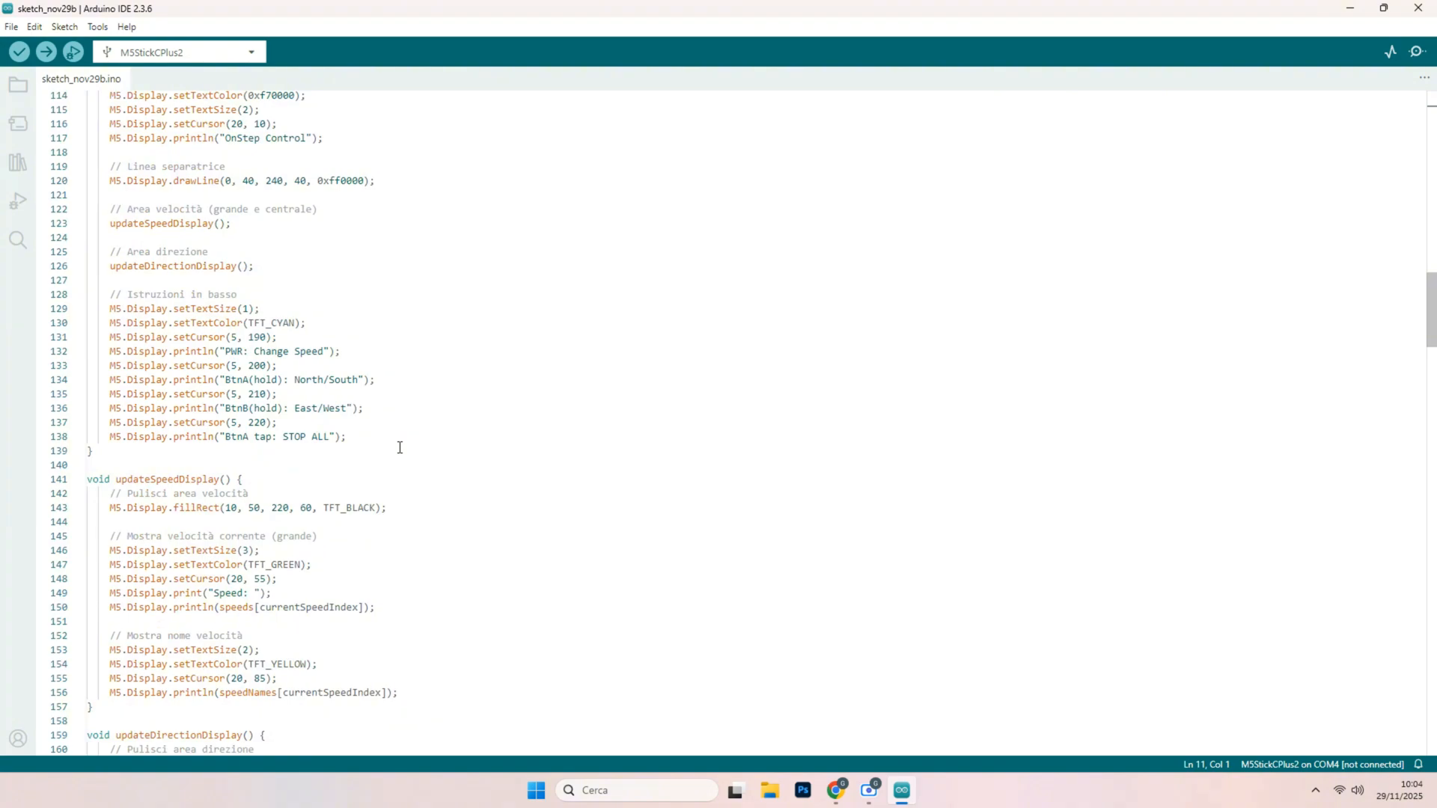
pyautogui.scroll(-3)
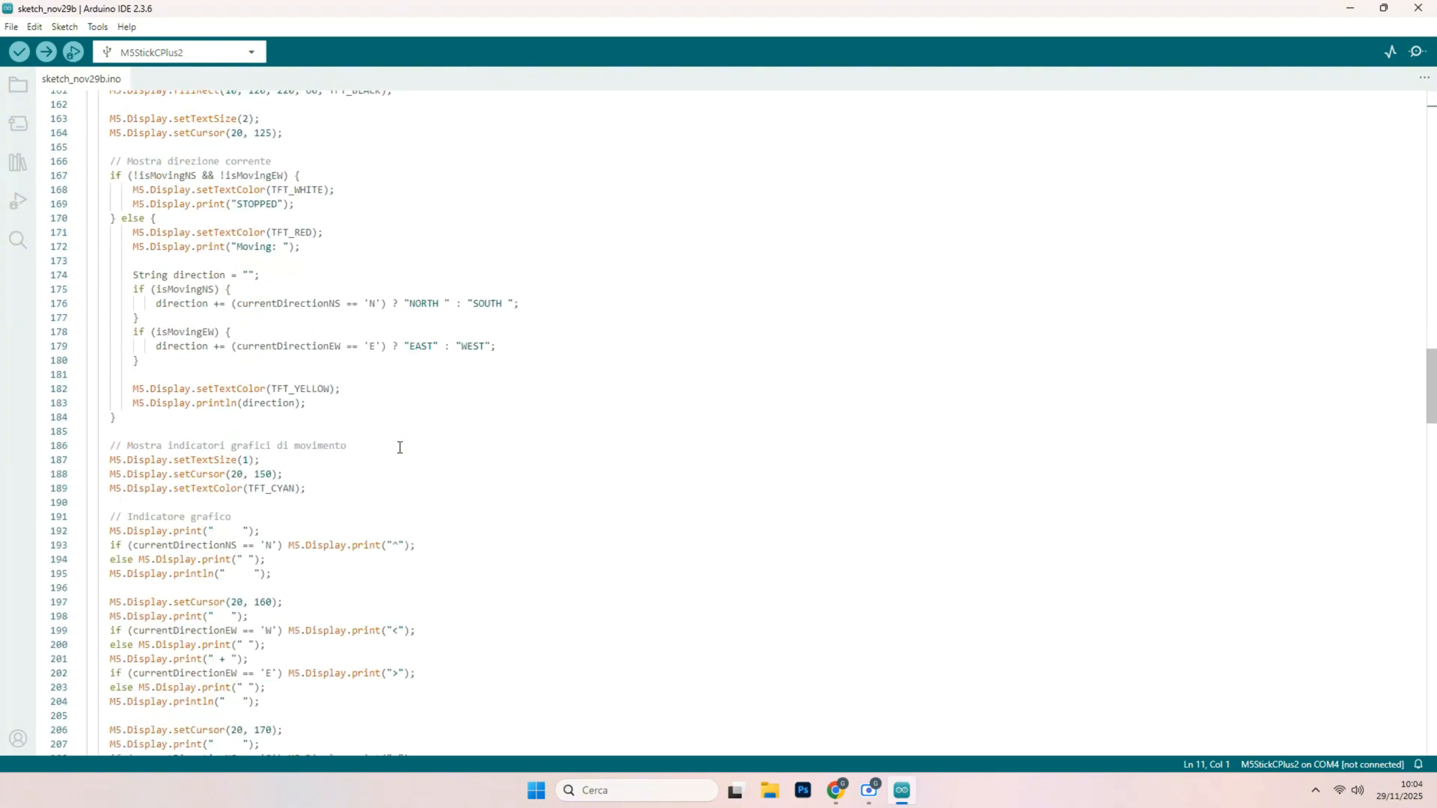
pyautogui.scroll(-3)
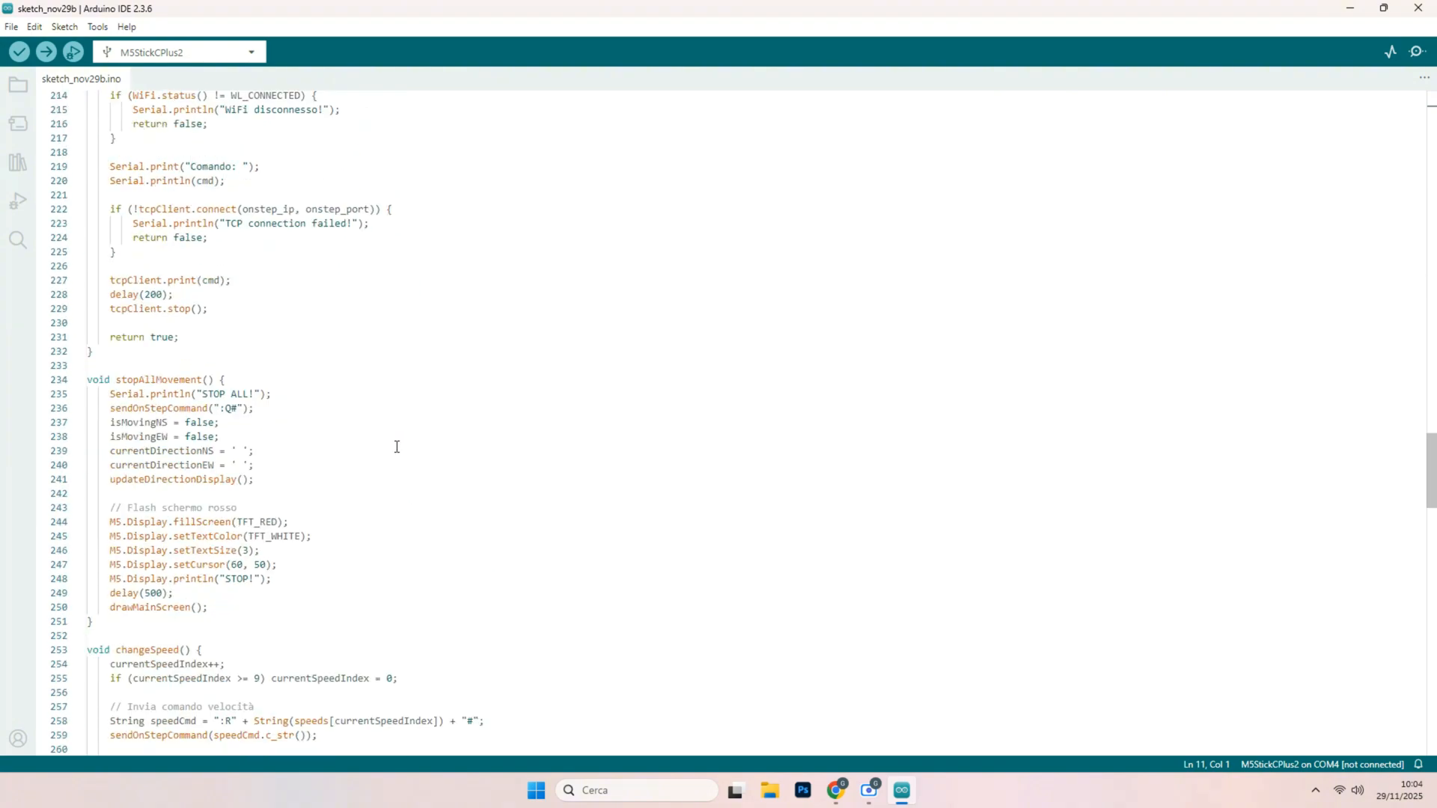
pyautogui.scroll(-3)
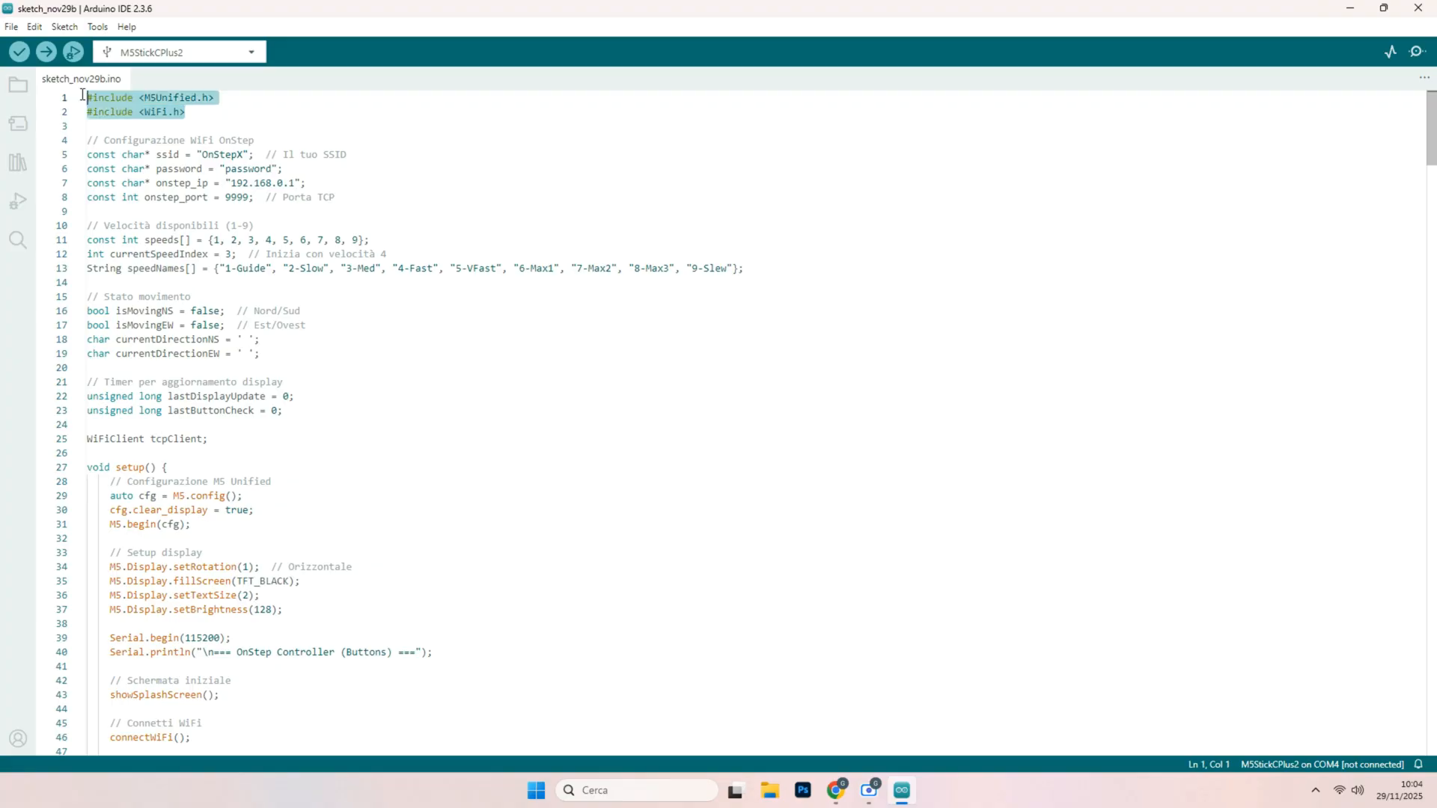
pyautogui.click(186, 111)
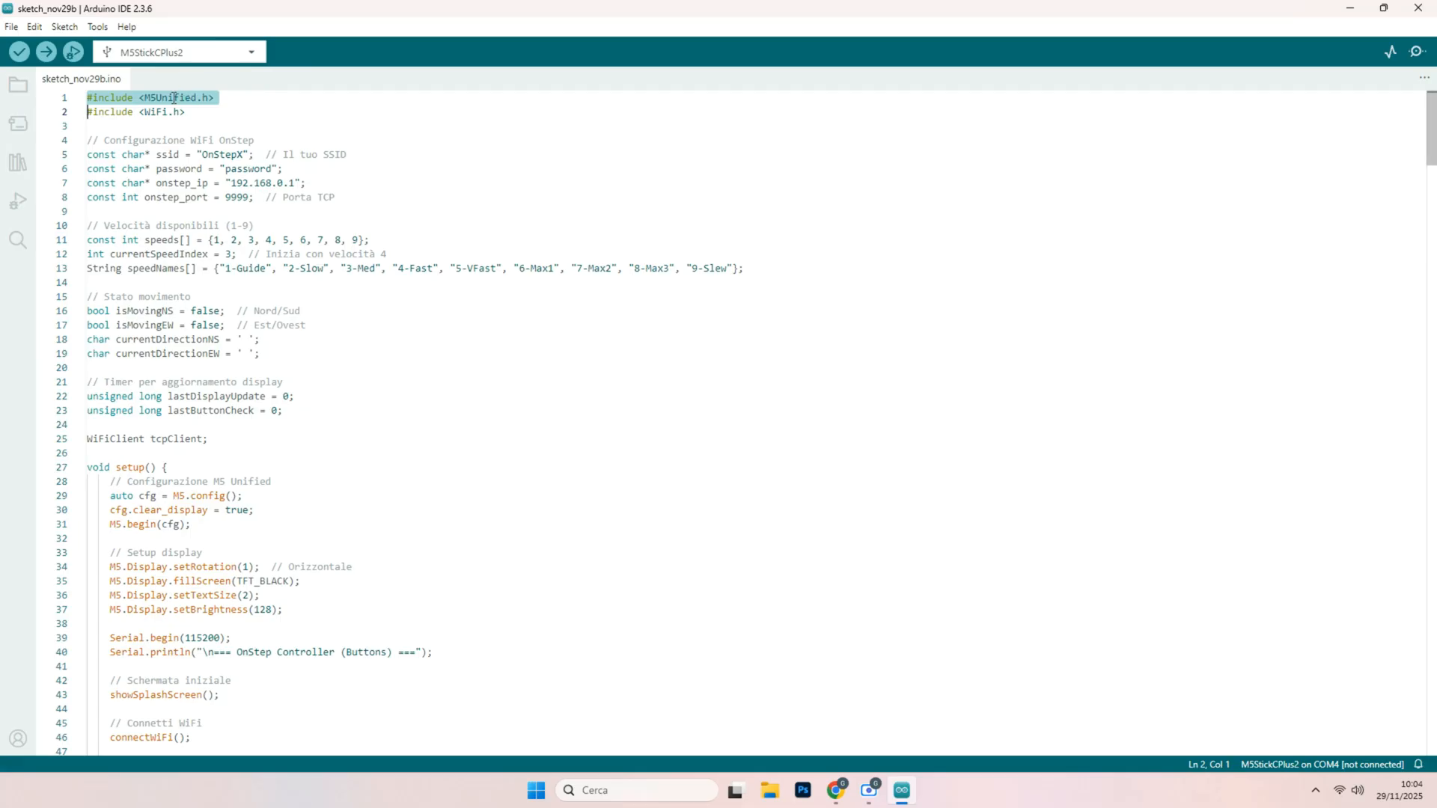
pyautogui.click(93, 27)
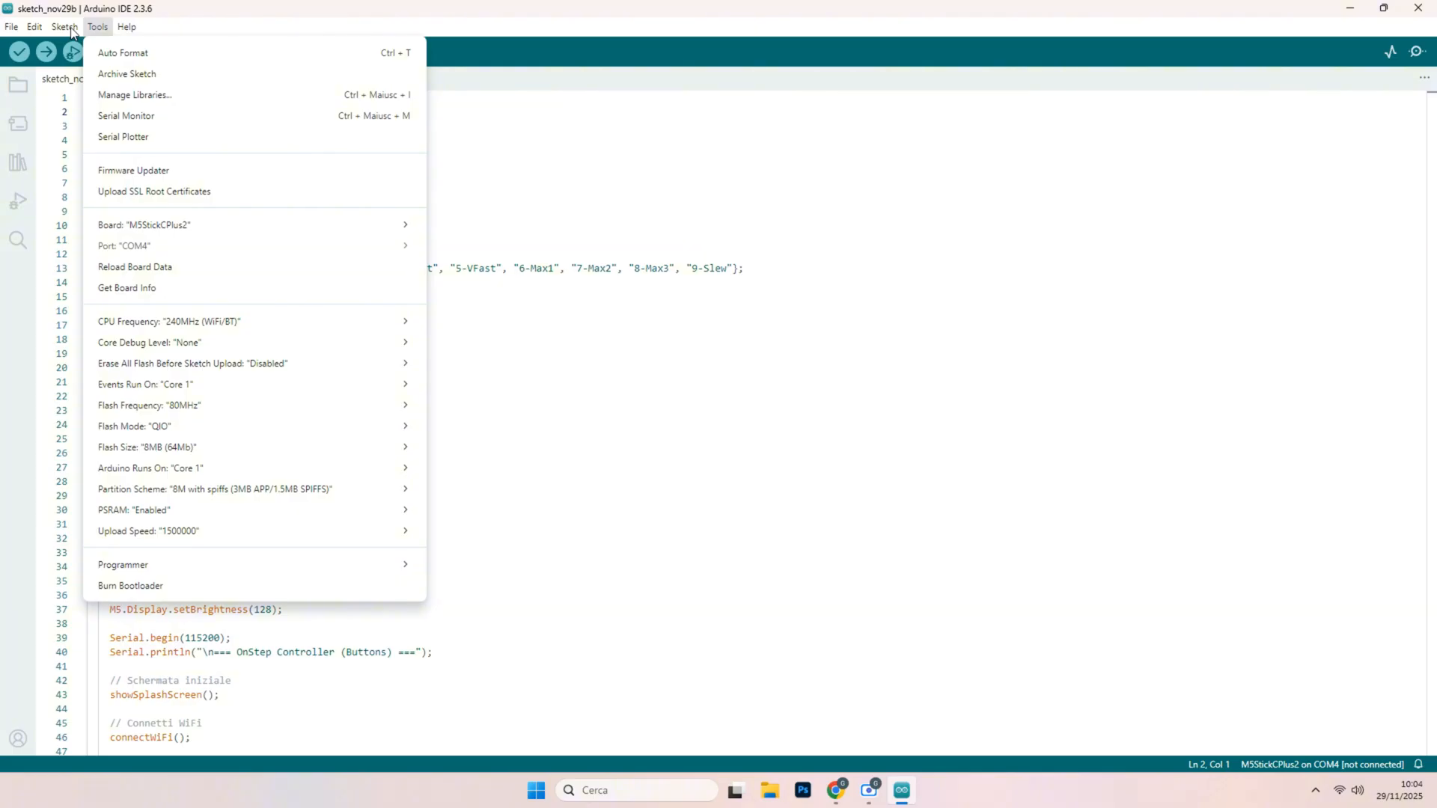
pyautogui.press('Escape')
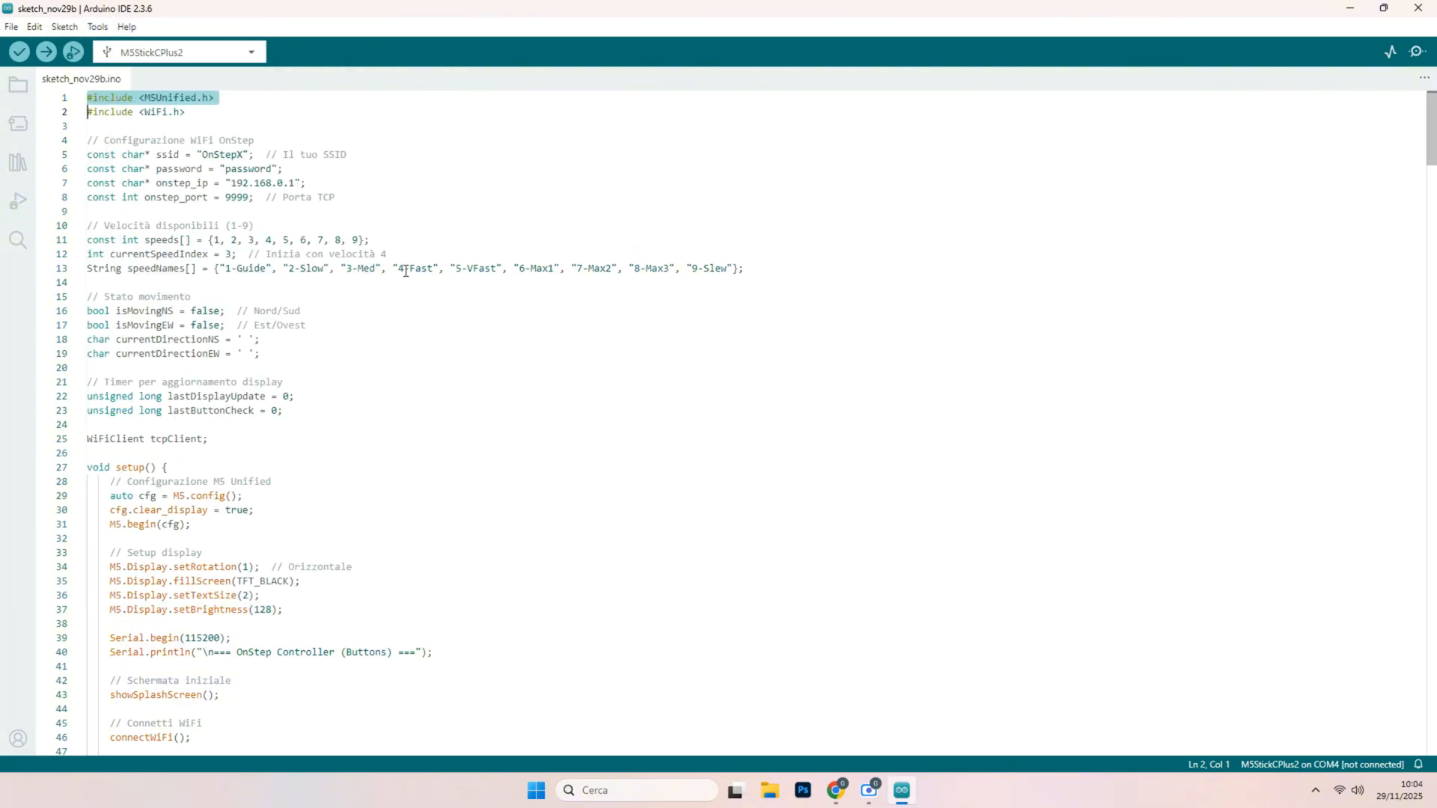
pyautogui.click(140, 98)
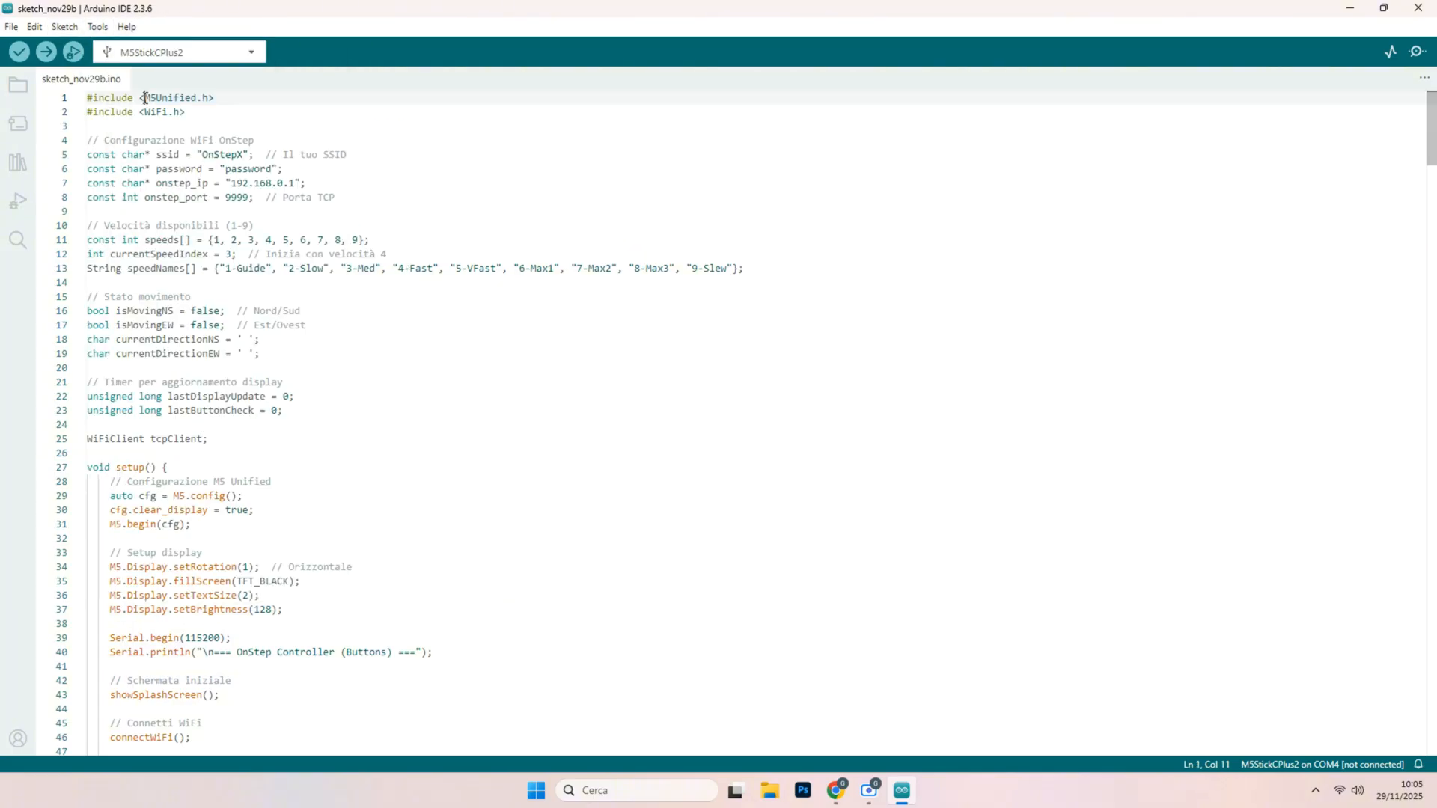